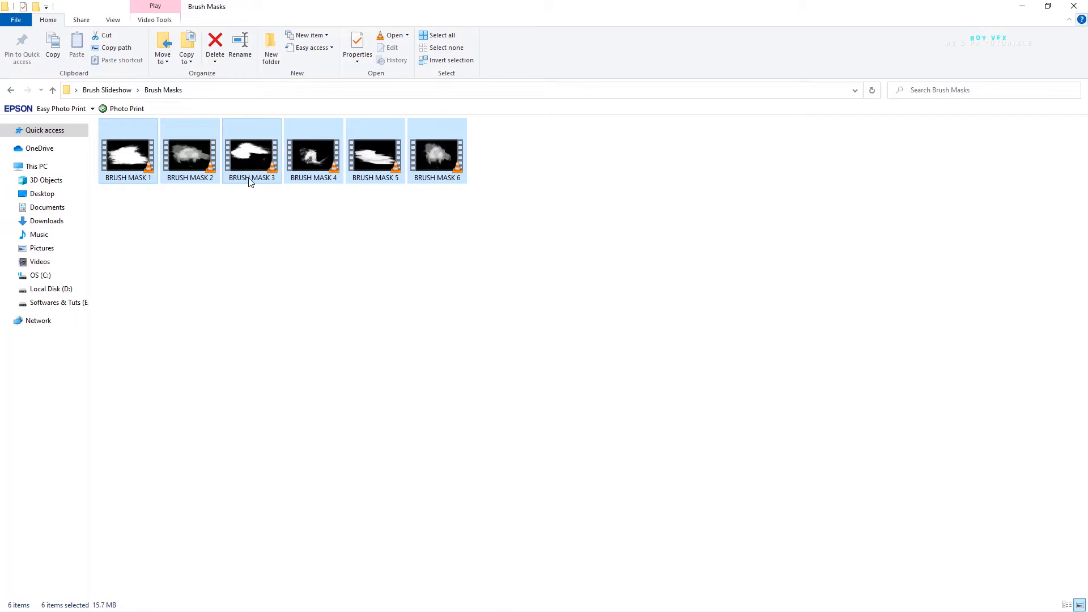
mouse_move(599, 431)
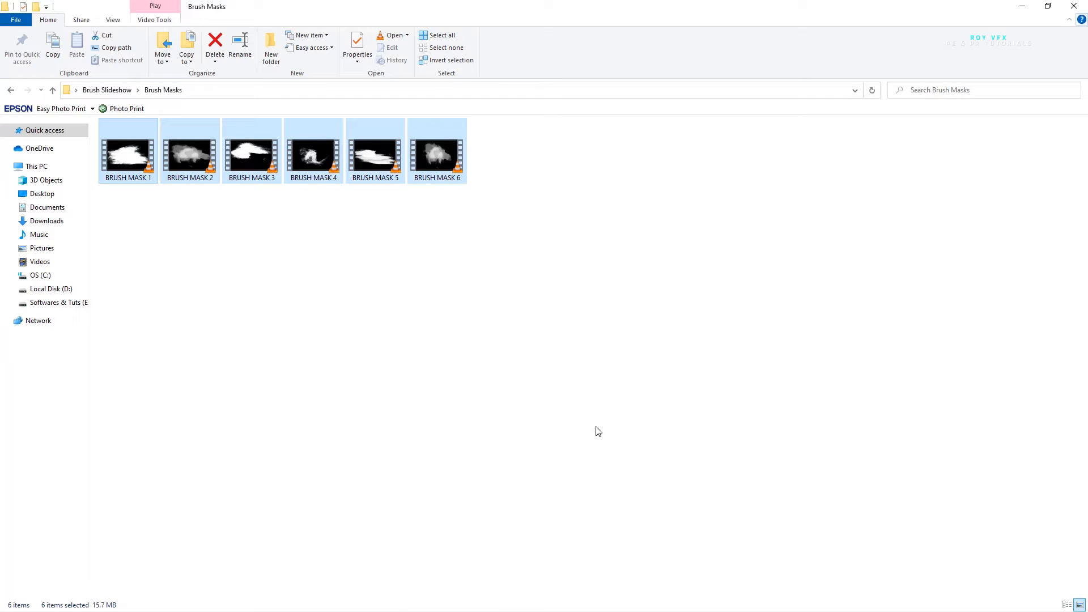
mouse_move(444, 496)
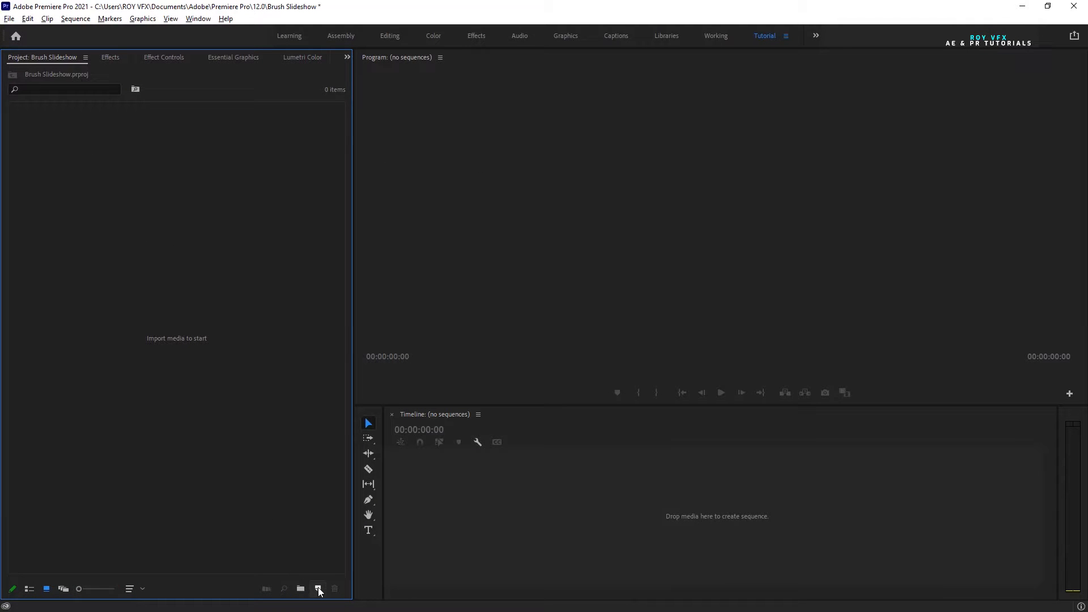
Create a new ARRI 1080p 30 fps sequence named Slideshow.
left_click(318, 590)
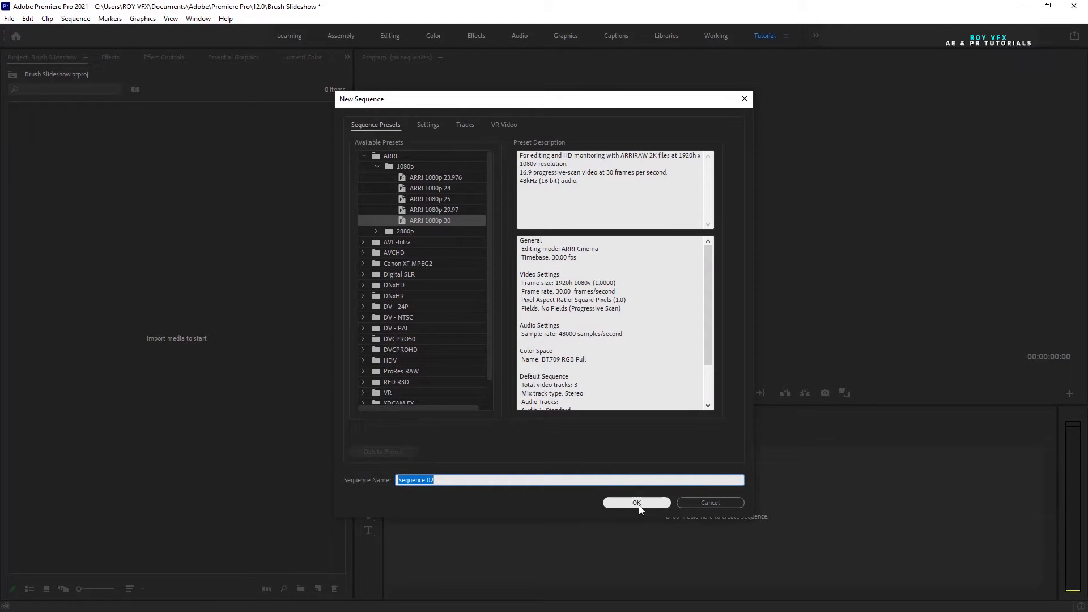
type("Slideshow")
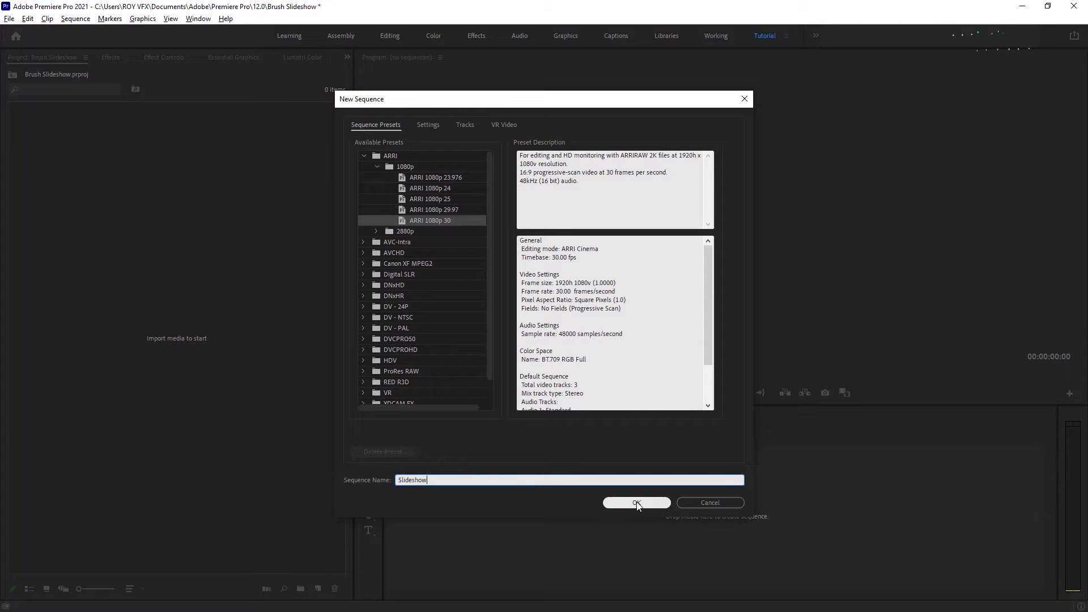
left_click(636, 503)
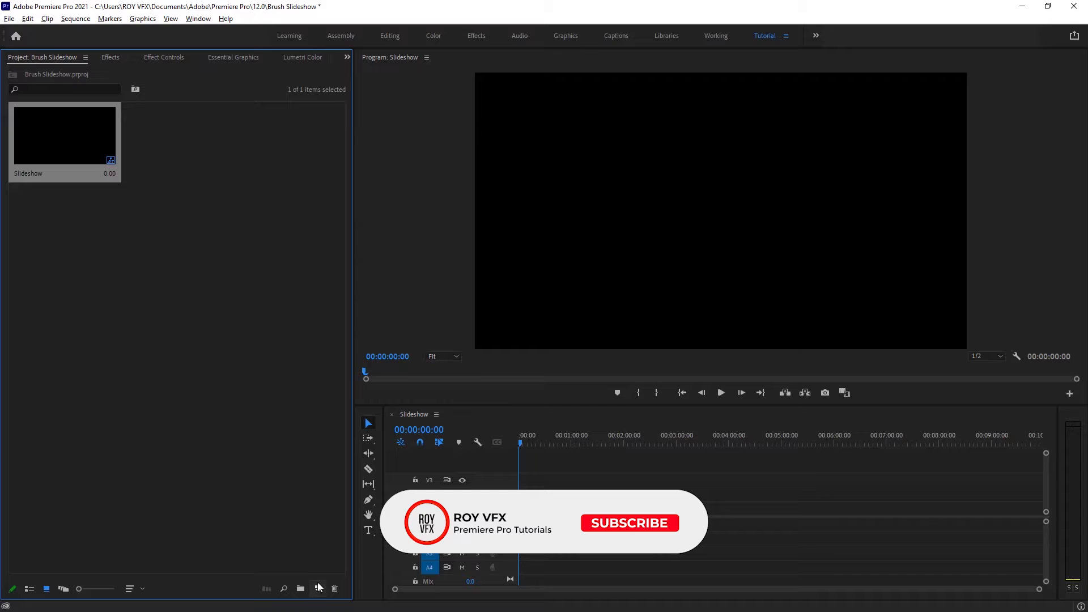
Create a black 1920x1080 color matte named Color Matte.
left_click(317, 588)
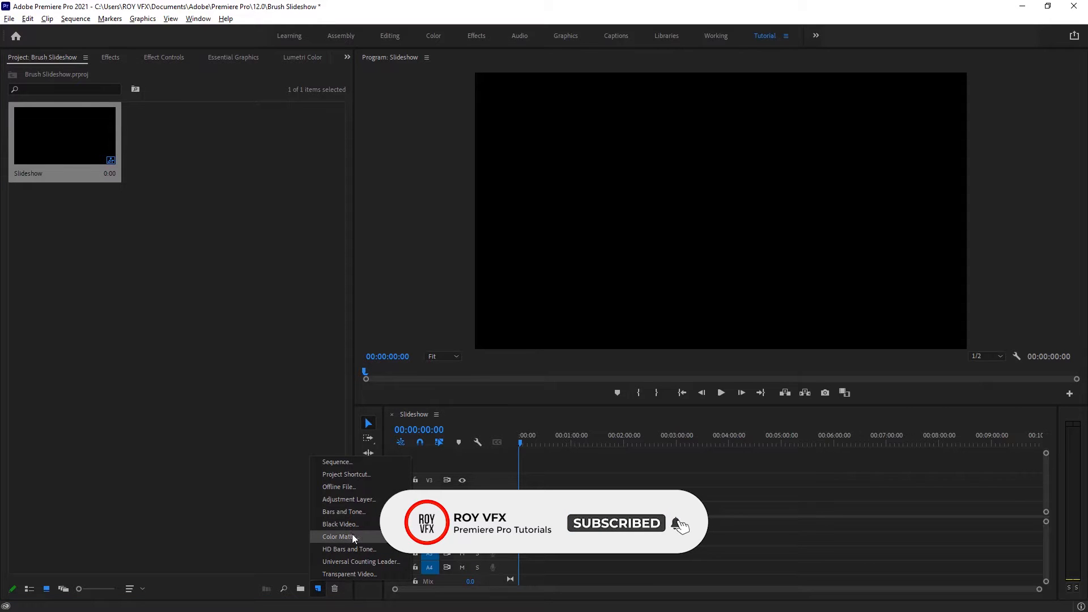
left_click(339, 537)
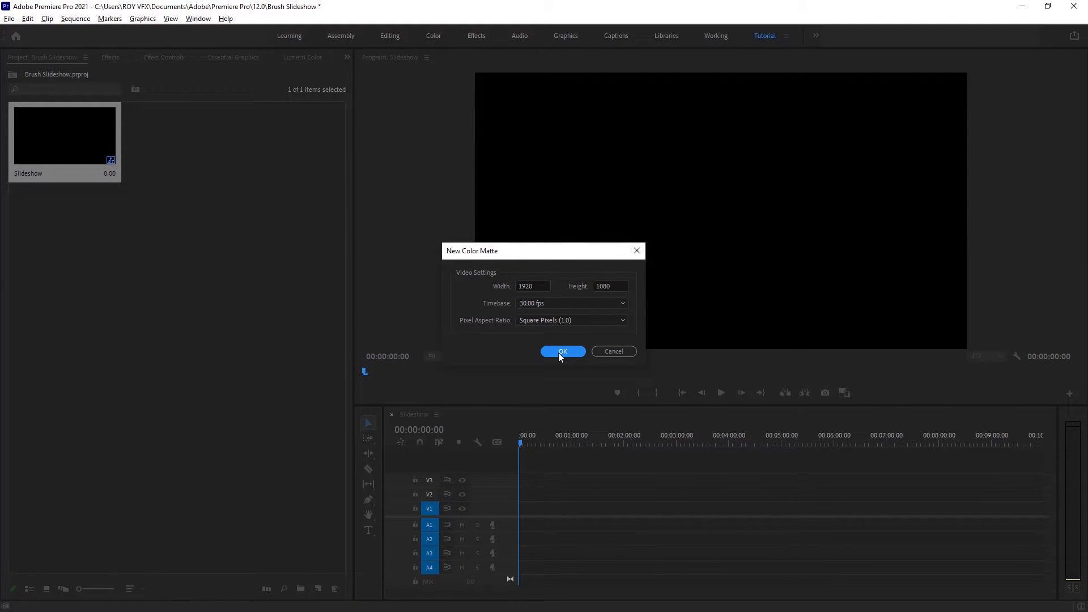
left_click(562, 352)
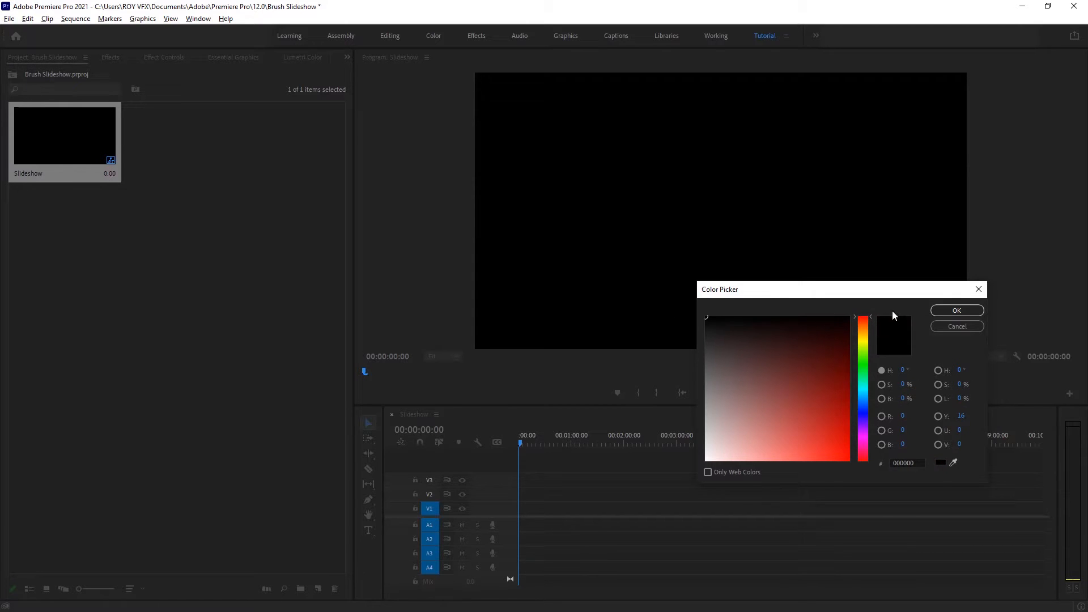
left_click(956, 310)
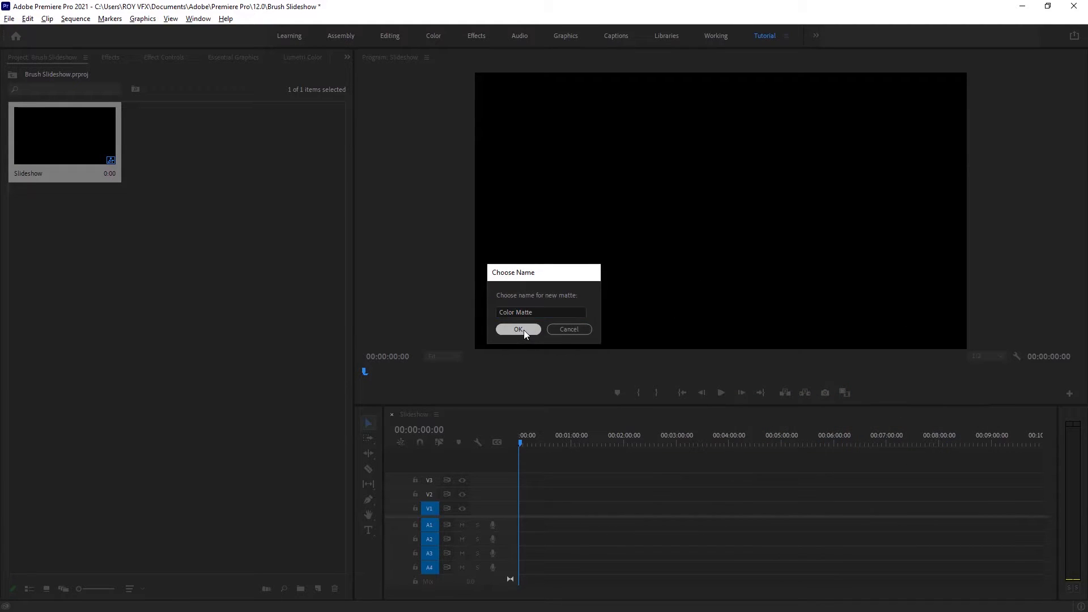
left_click(517, 328)
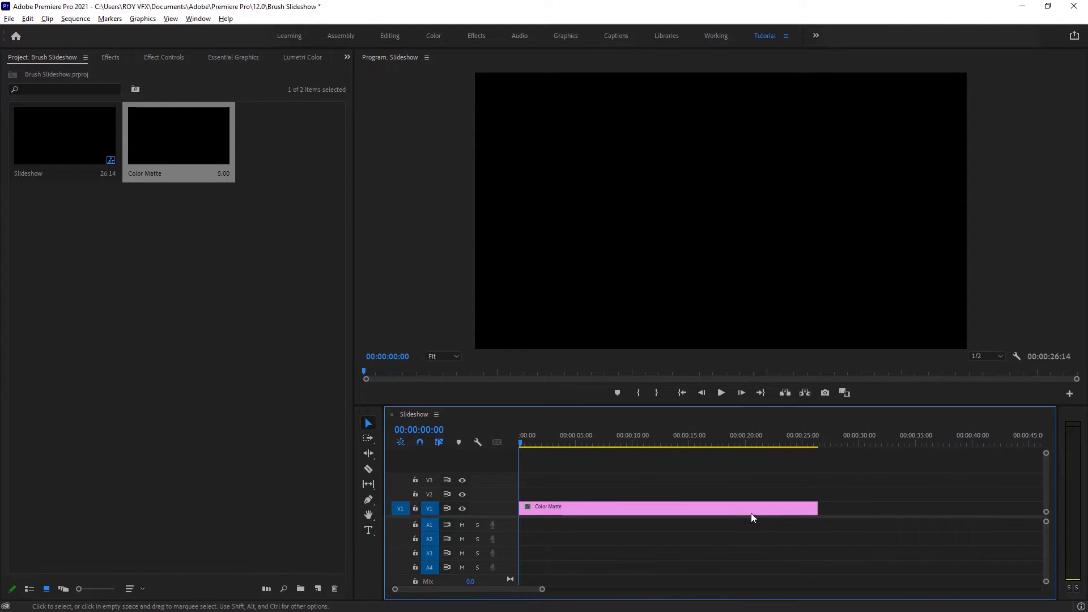
Search the Effects panel for 'ramp' to apply the Ramp effect to Color Matte.
left_click(668, 506)
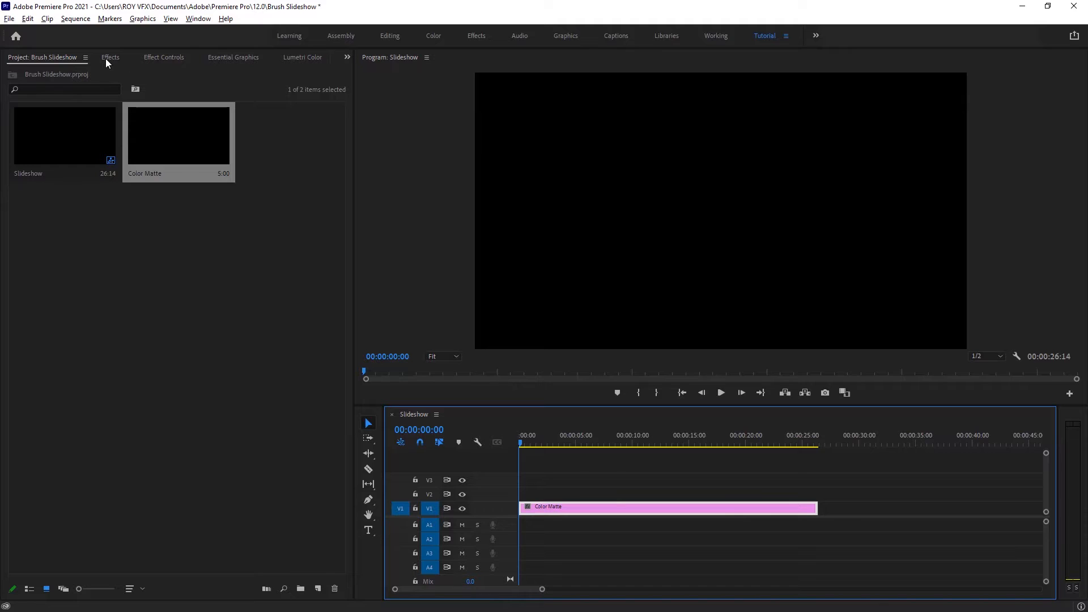
left_click(110, 57)
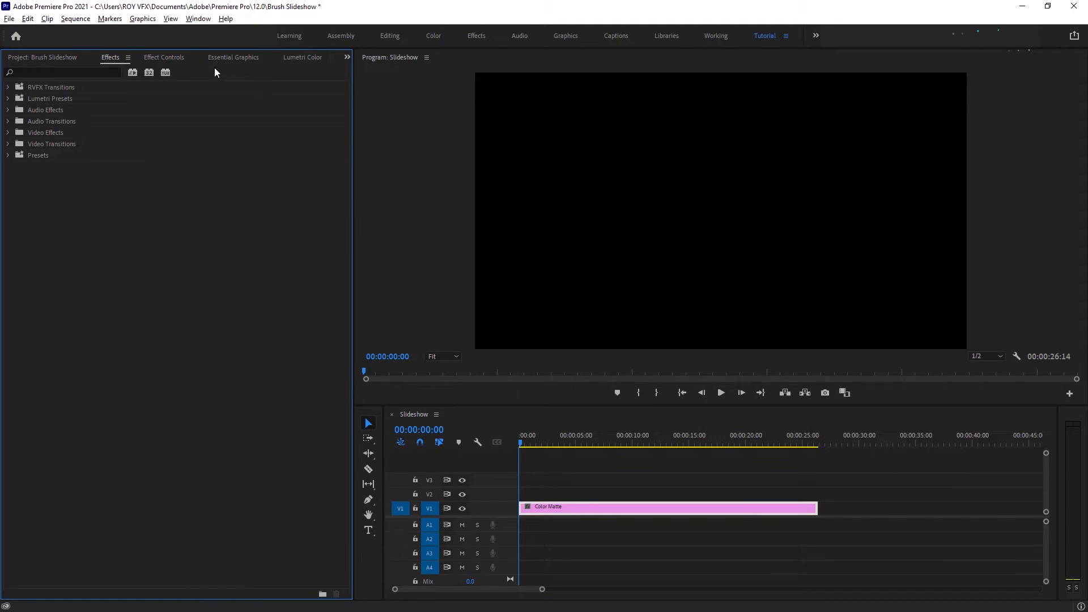
left_click(197, 18)
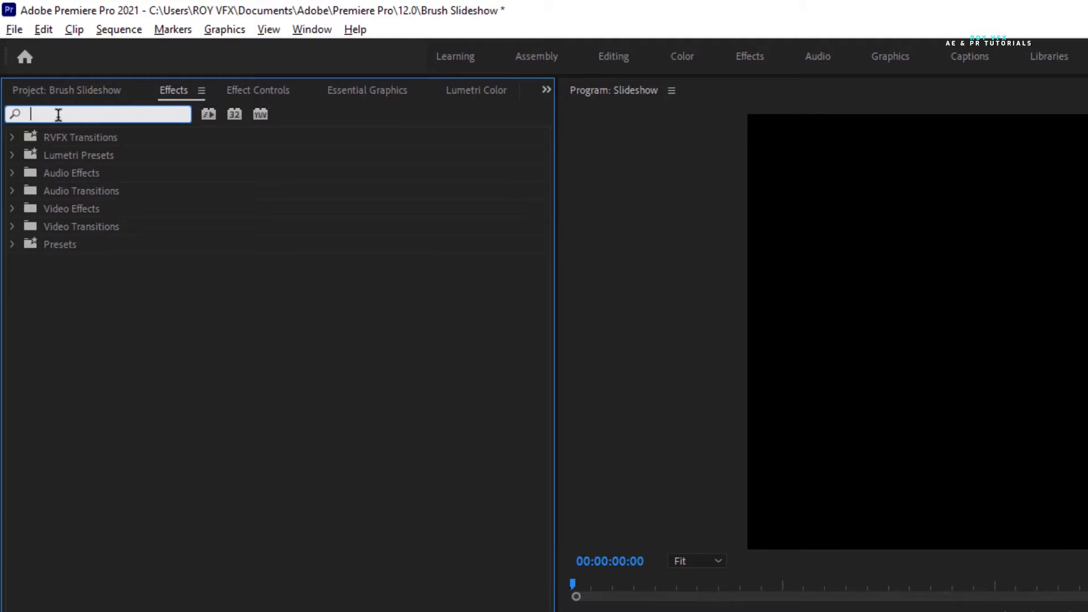
type("ramp")
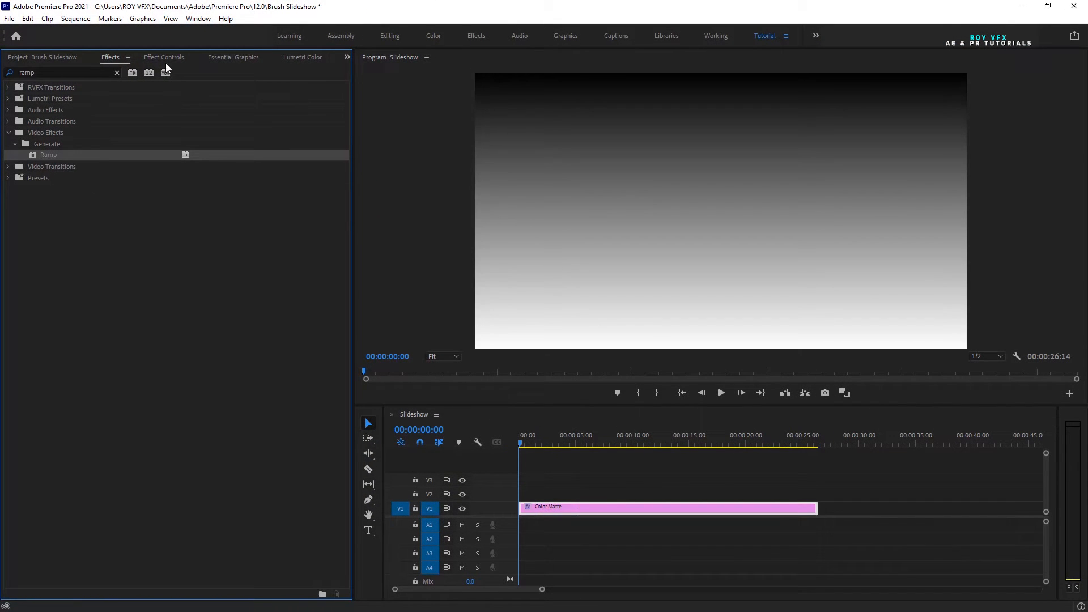
Move the Ramp start point to the upper right, end point lower left, and make it Radial Ramp.
left_click(164, 57)
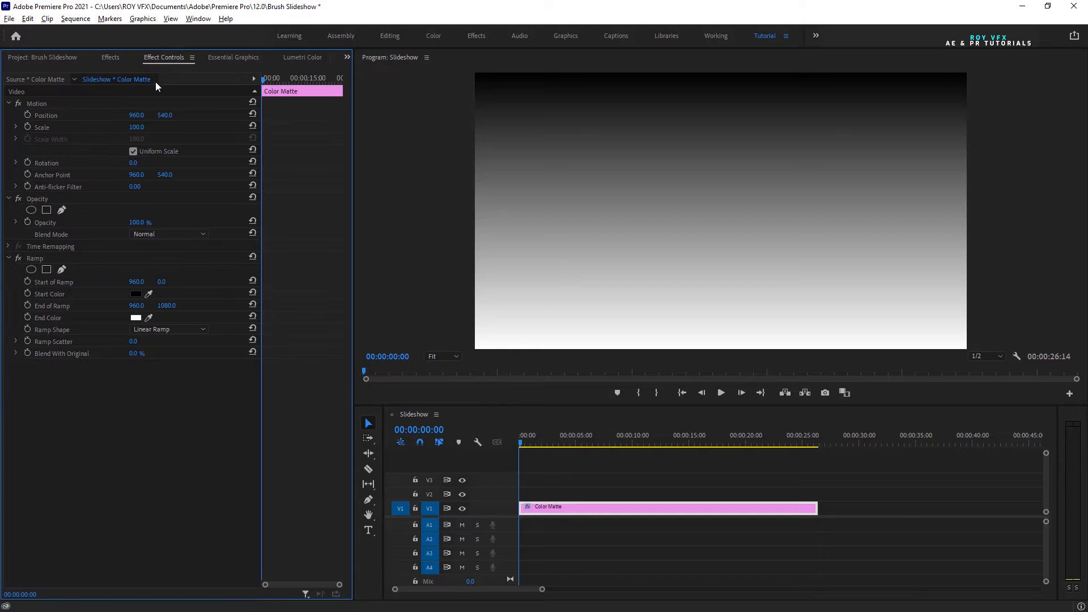
left_click(34, 258)
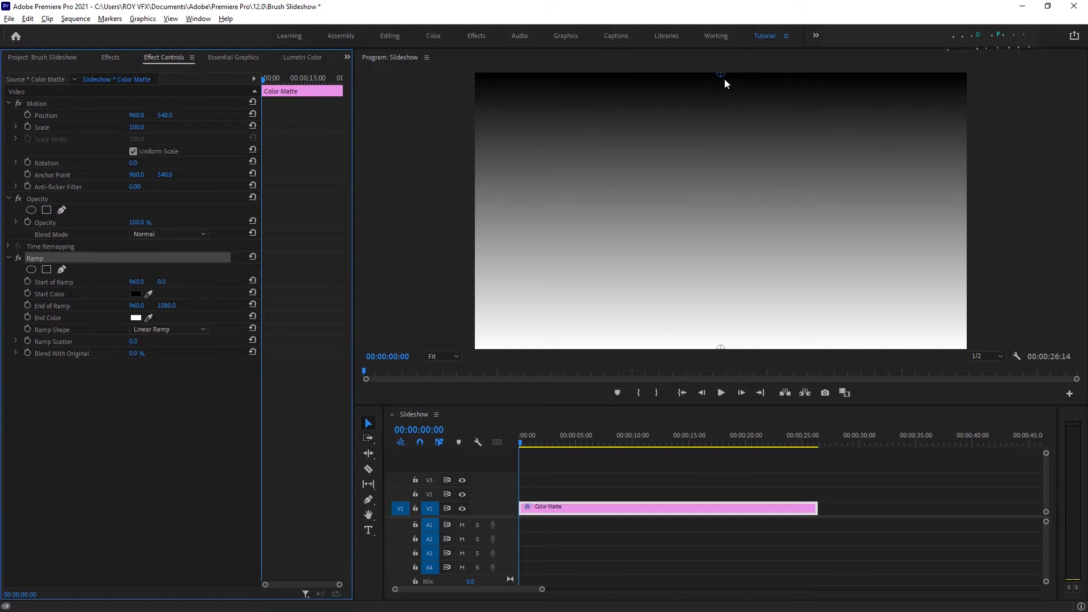
left_click_drag(720, 73, 784, 147)
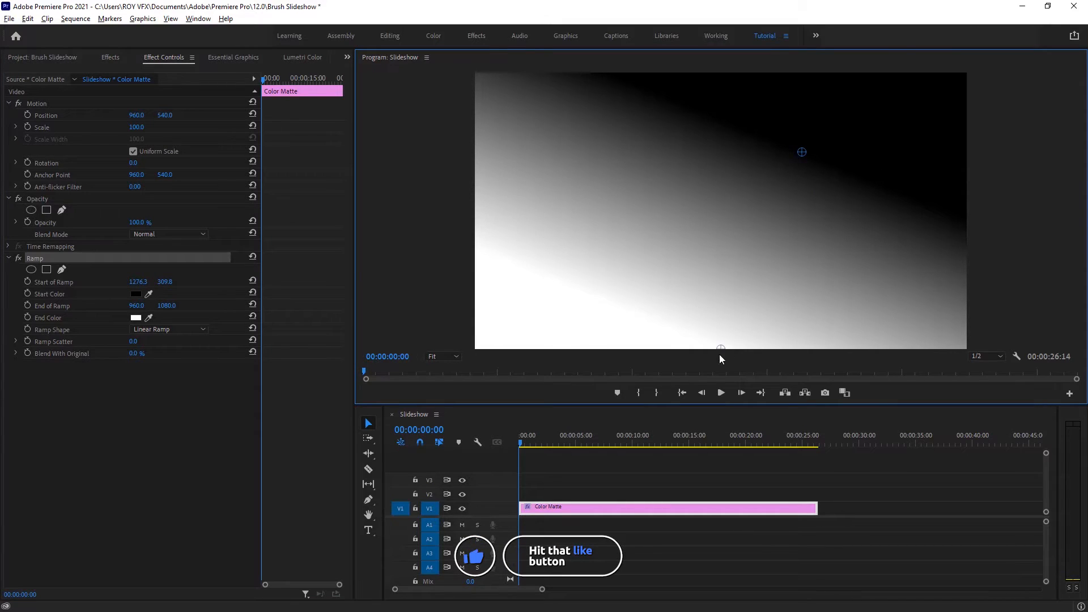
left_click_drag(721, 349, 454, 342)
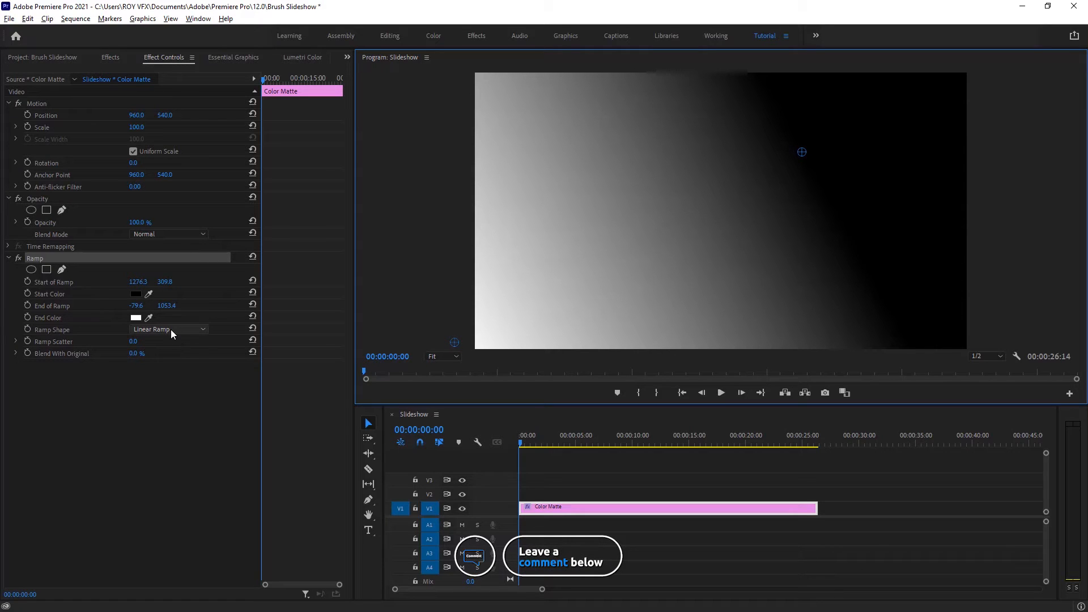
left_click(169, 329)
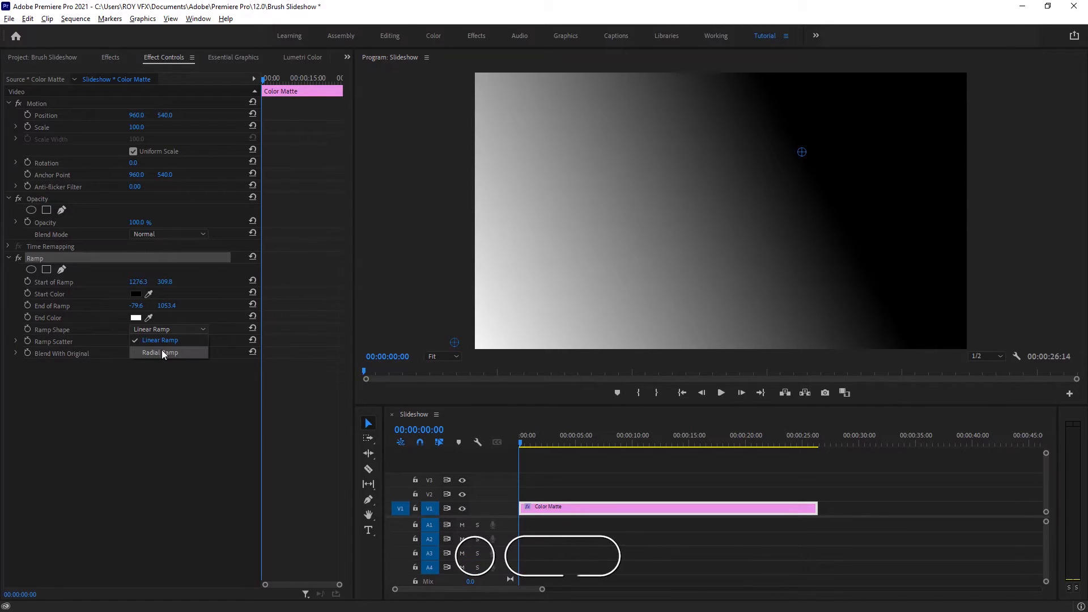
left_click(161, 352)
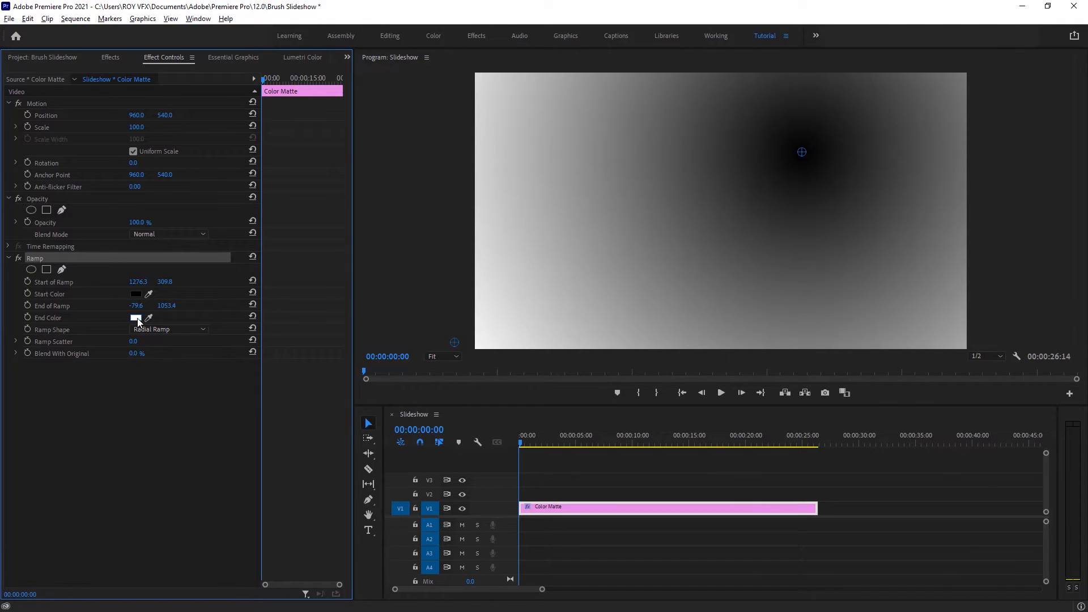
Set the ramp's end colour to dark blue and start colour to blue-purple.
left_click(136, 318)
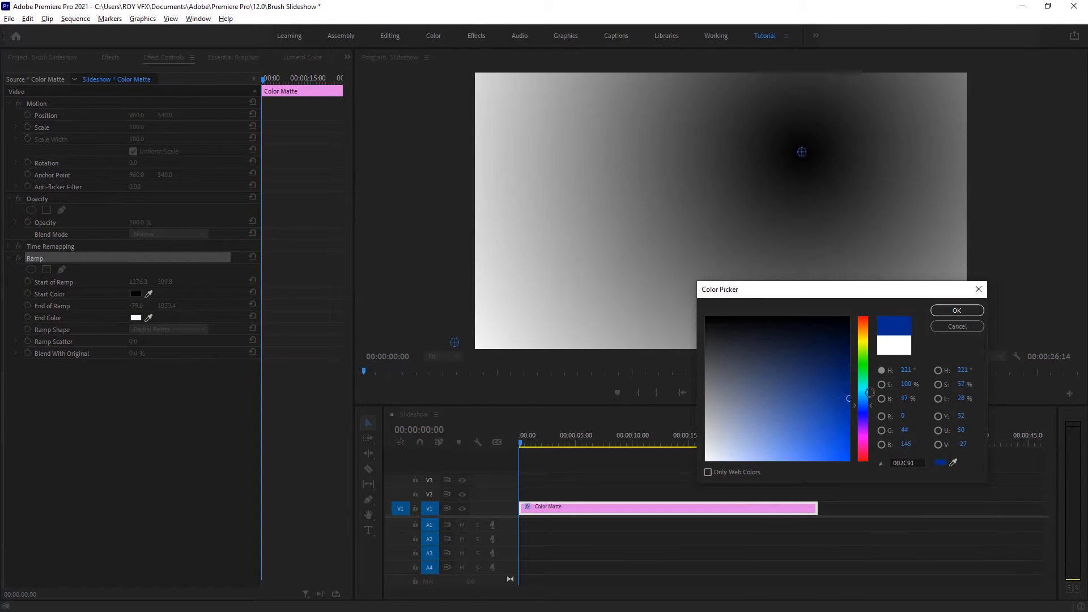
left_click(956, 310)
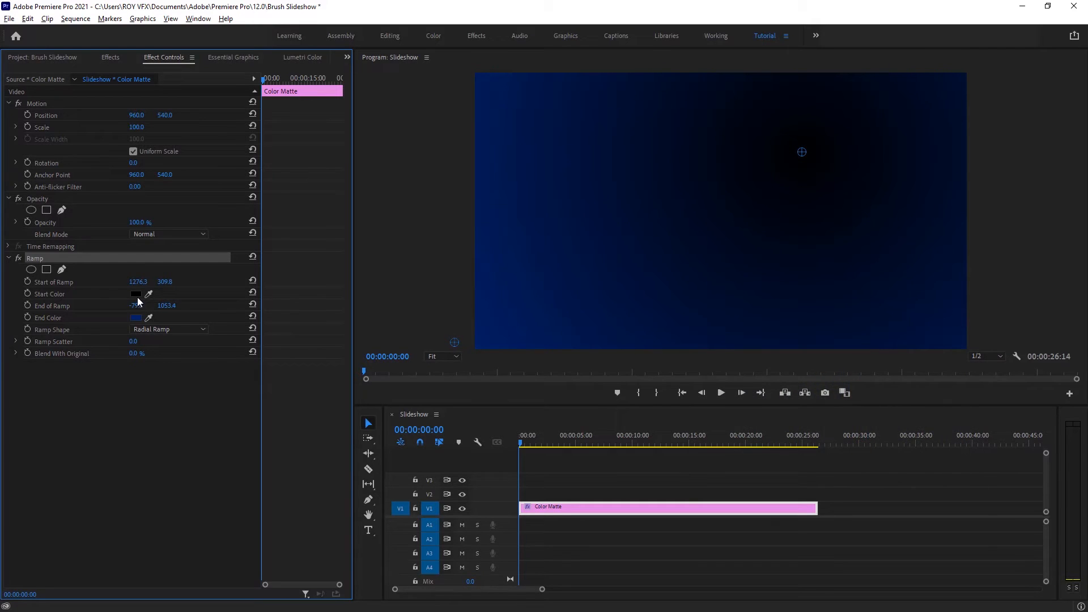
left_click(136, 293)
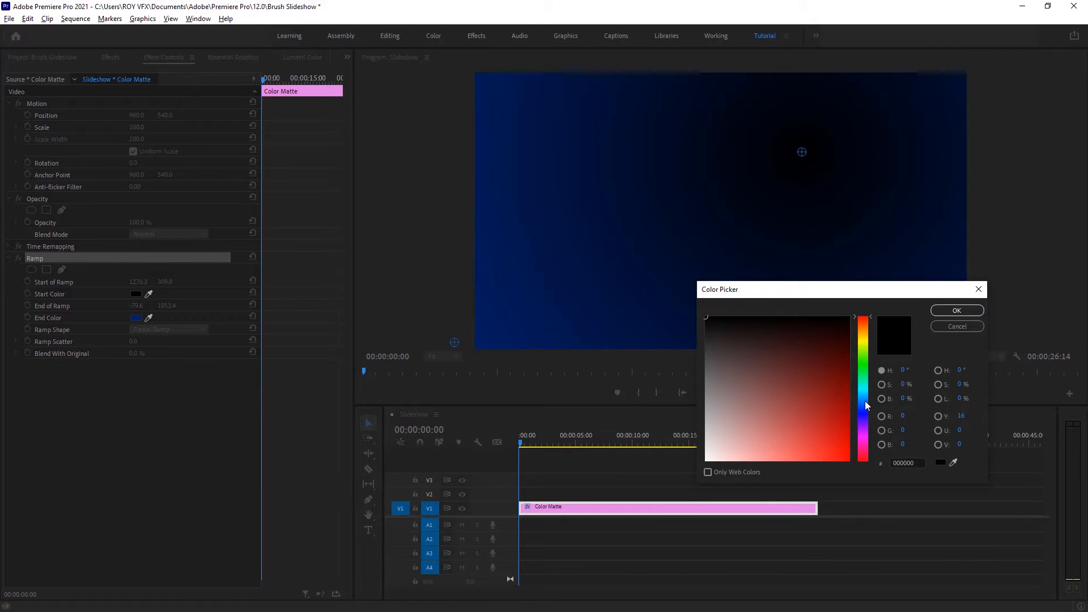
left_click(956, 310)
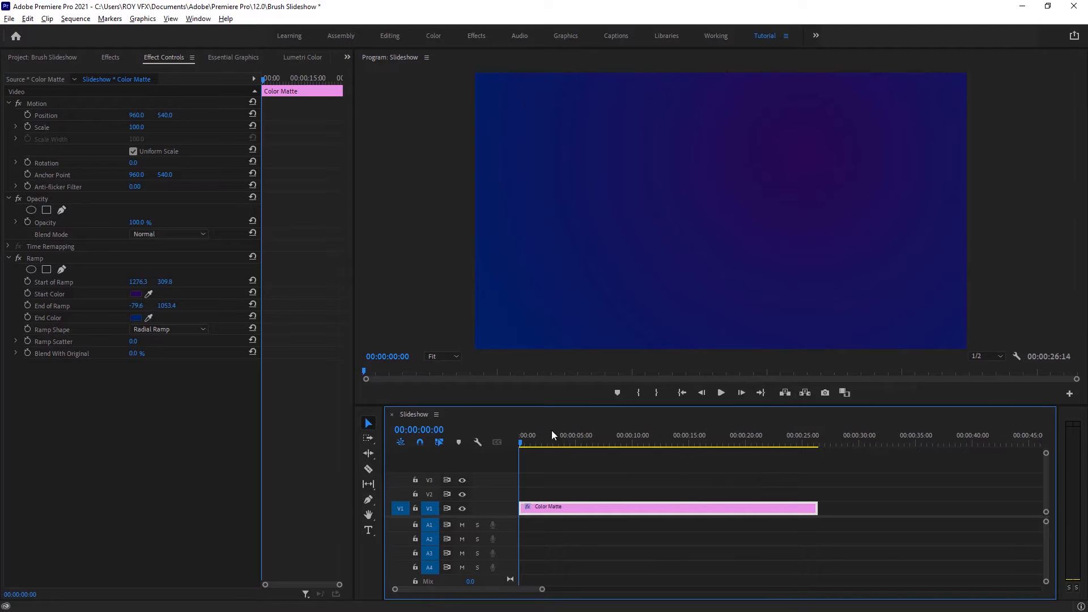
left_click(526, 442)
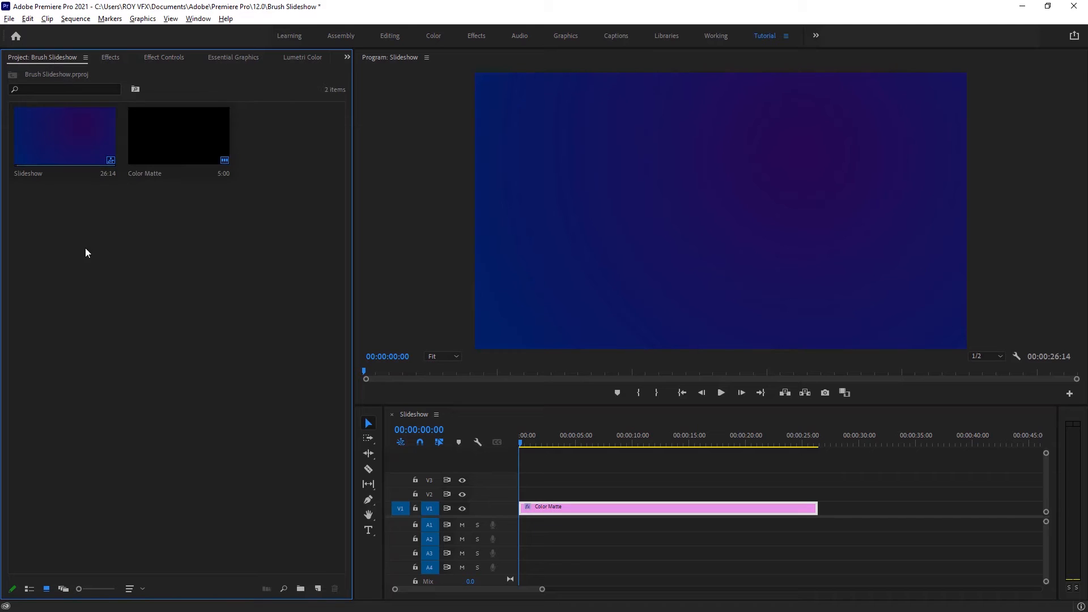
Import the six brush mask clips and the four portrait photos into the project.
right_click(87, 252)
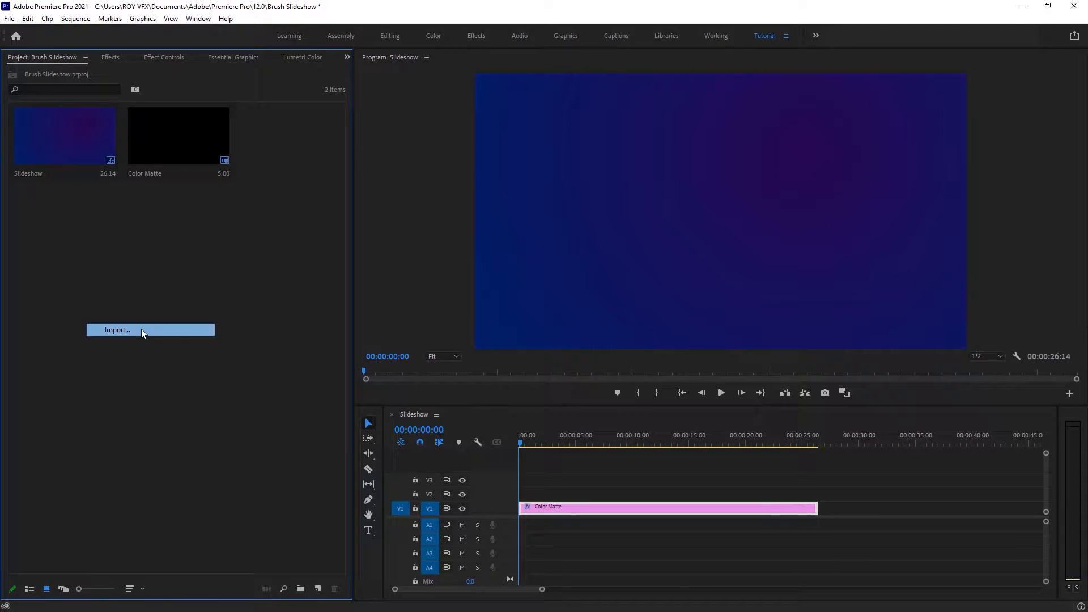
left_click(116, 330)
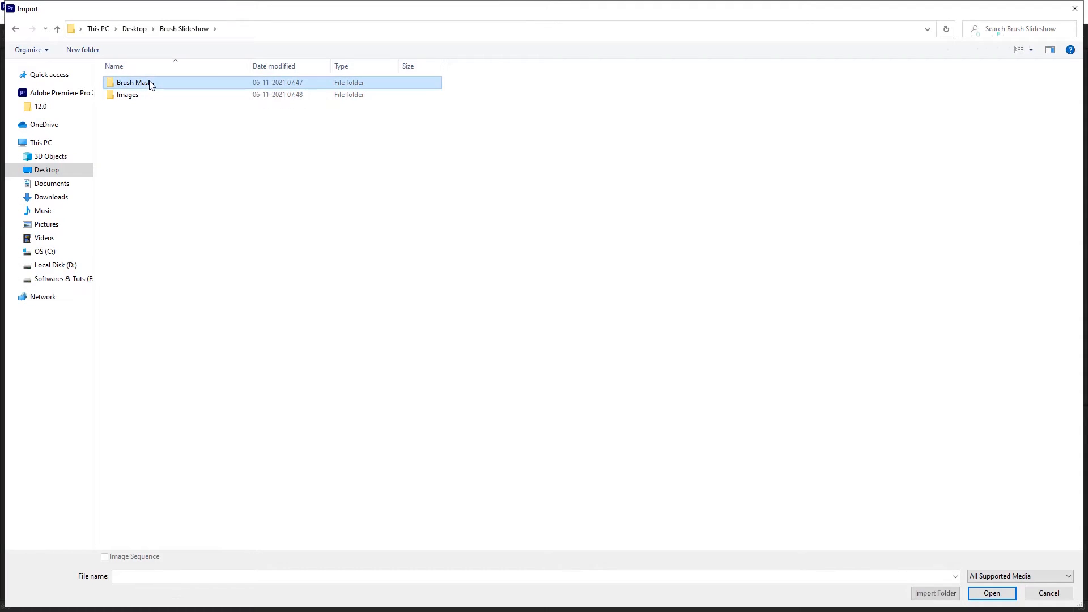
double_click(132, 82)
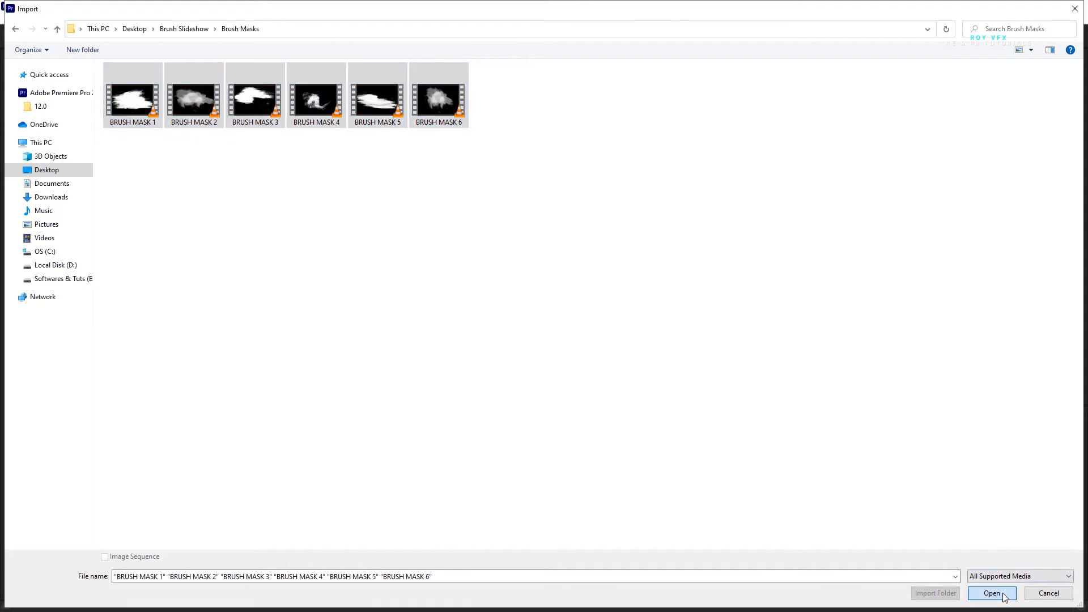
left_click(992, 593)
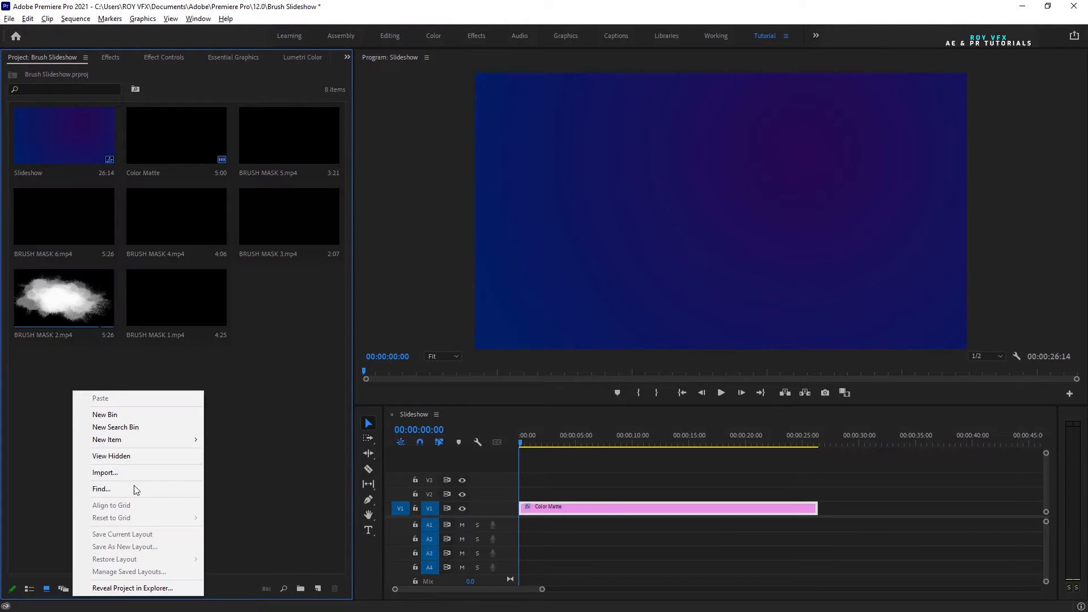
left_click(105, 472)
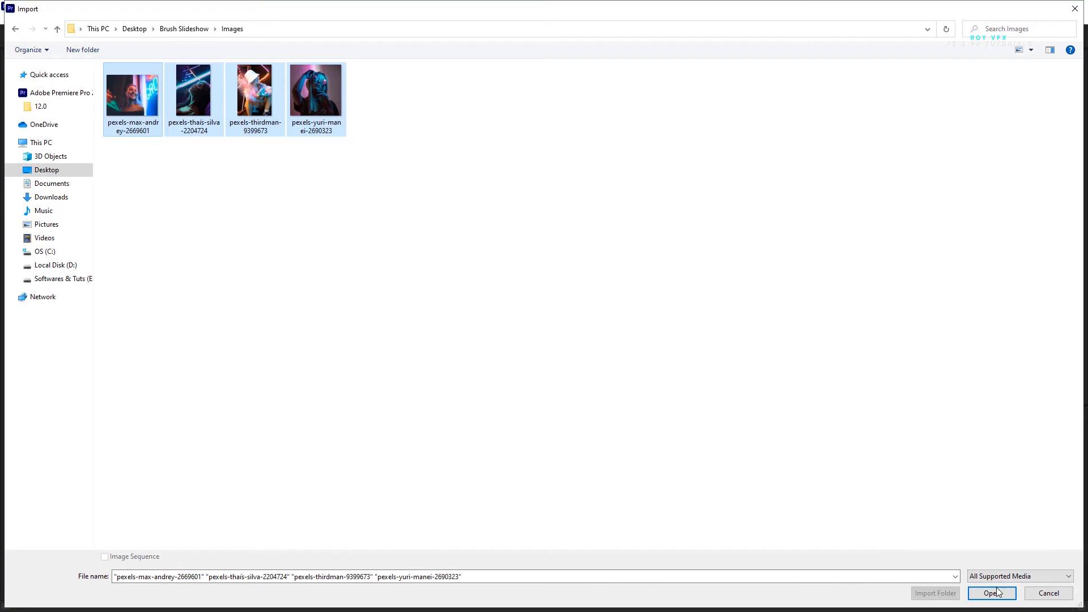
left_click(992, 592)
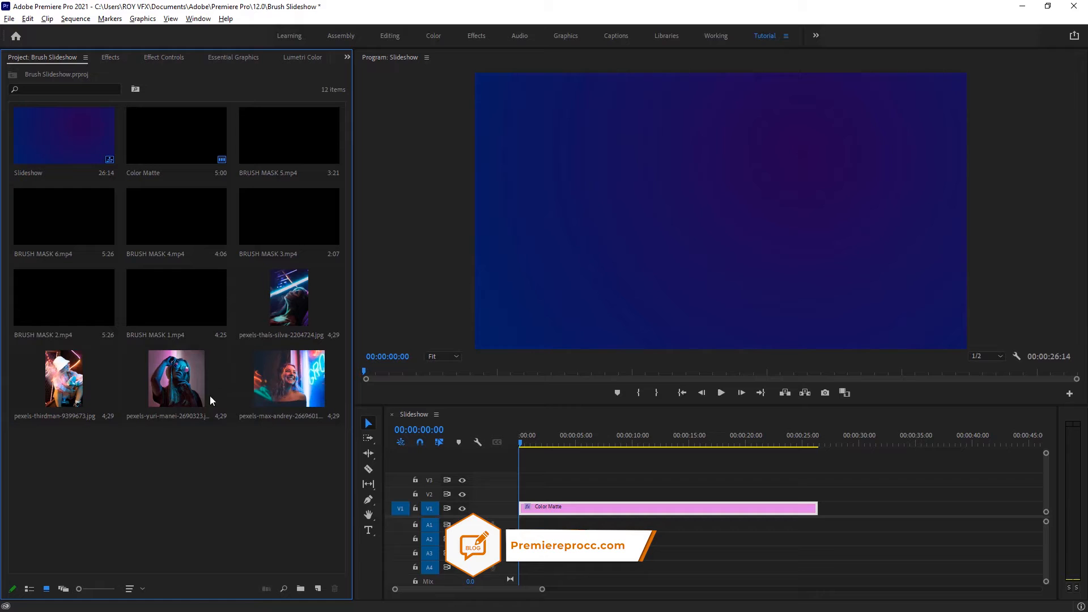
Place the headphones portrait on V2 and nest it as Image Holder 01.
left_click(176, 378)
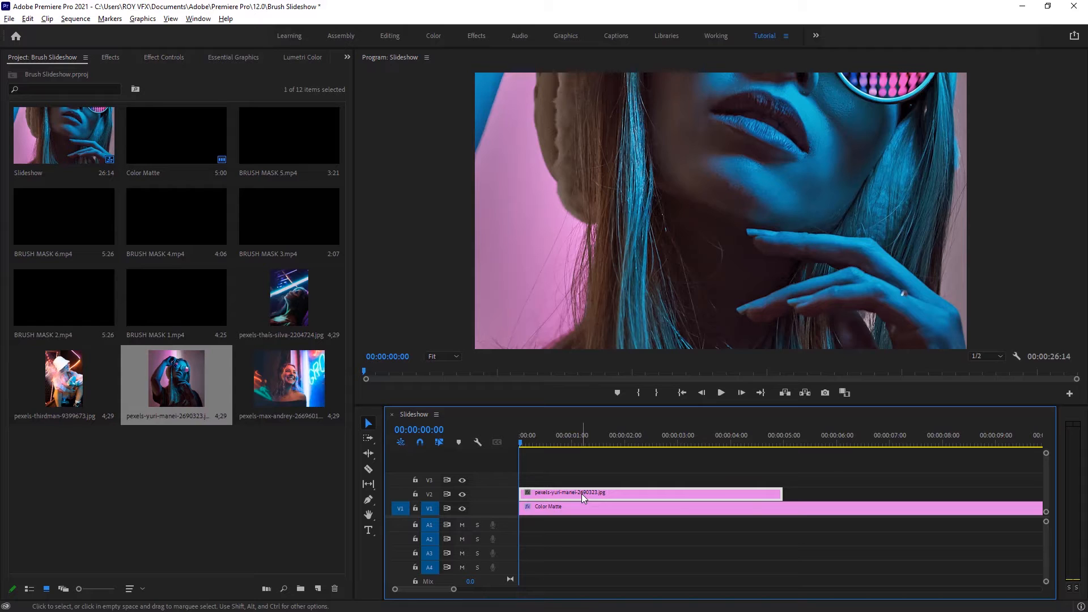
right_click(583, 494)
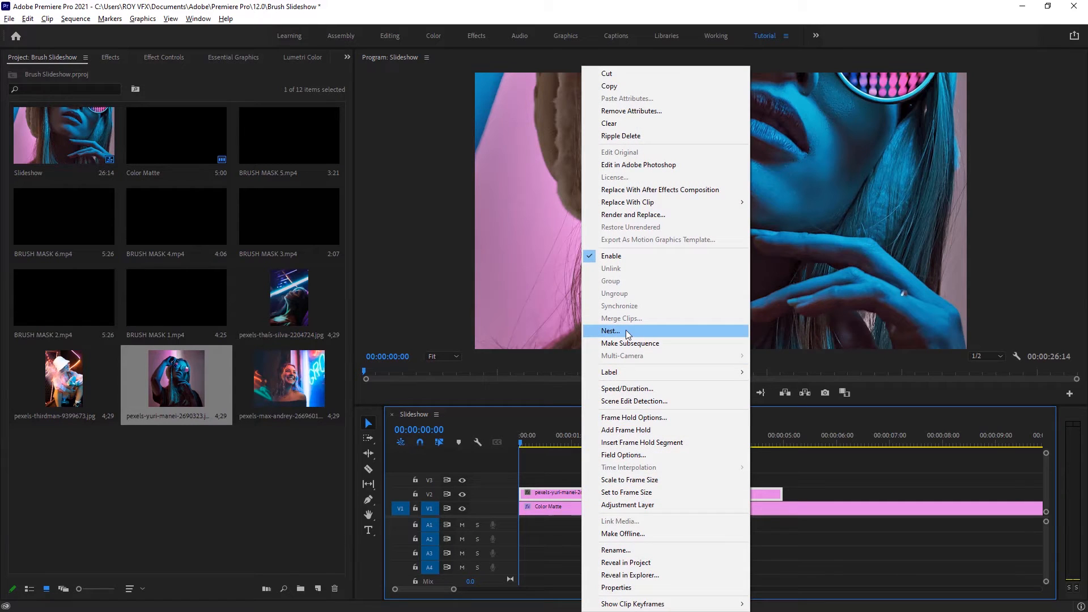
left_click(609, 331)
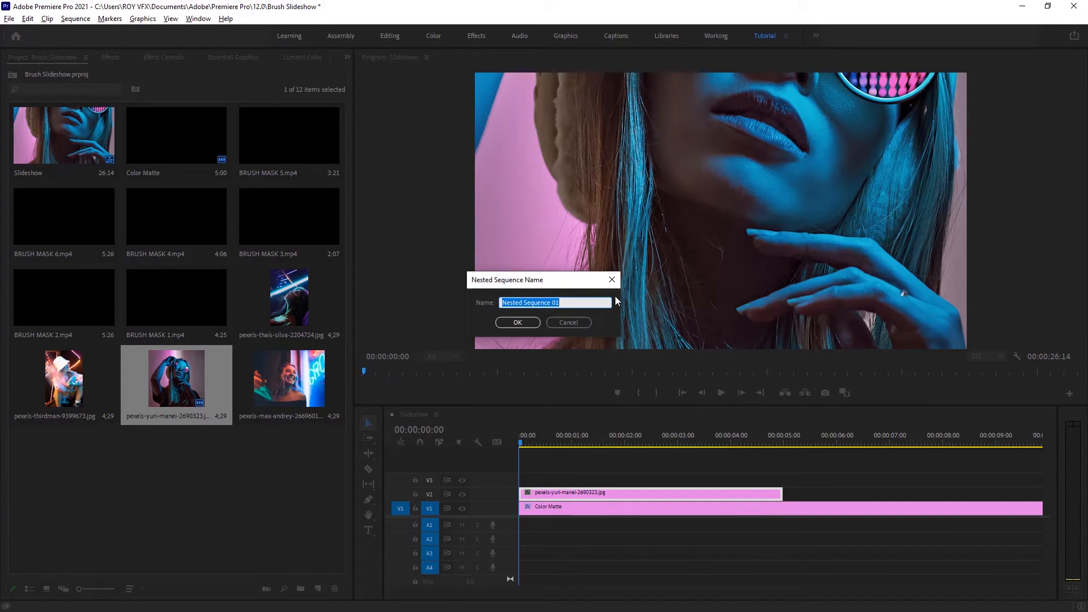
type("Image Holder 01")
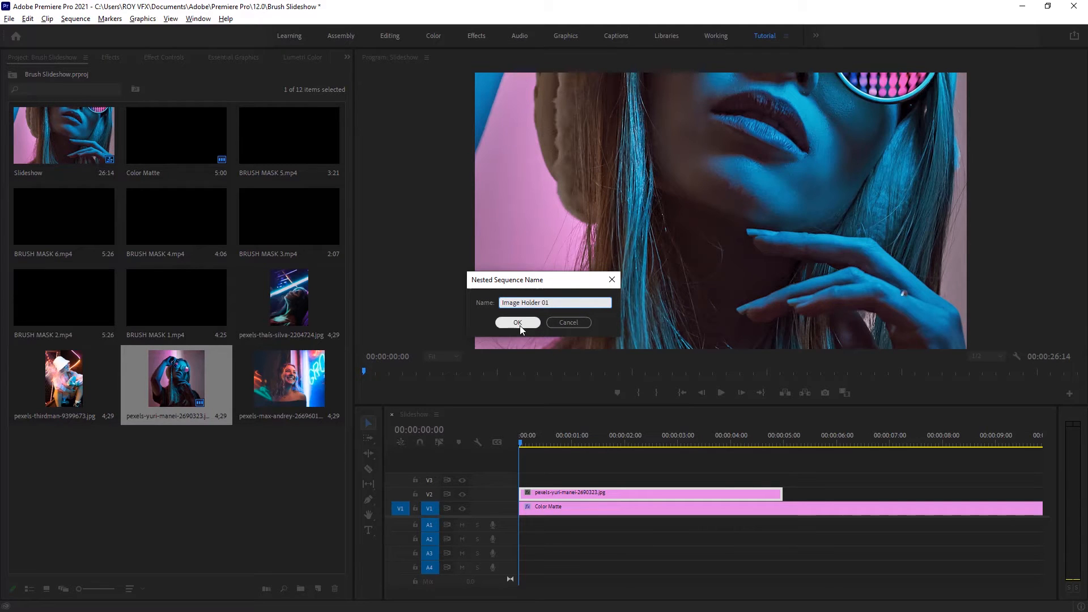
left_click(517, 323)
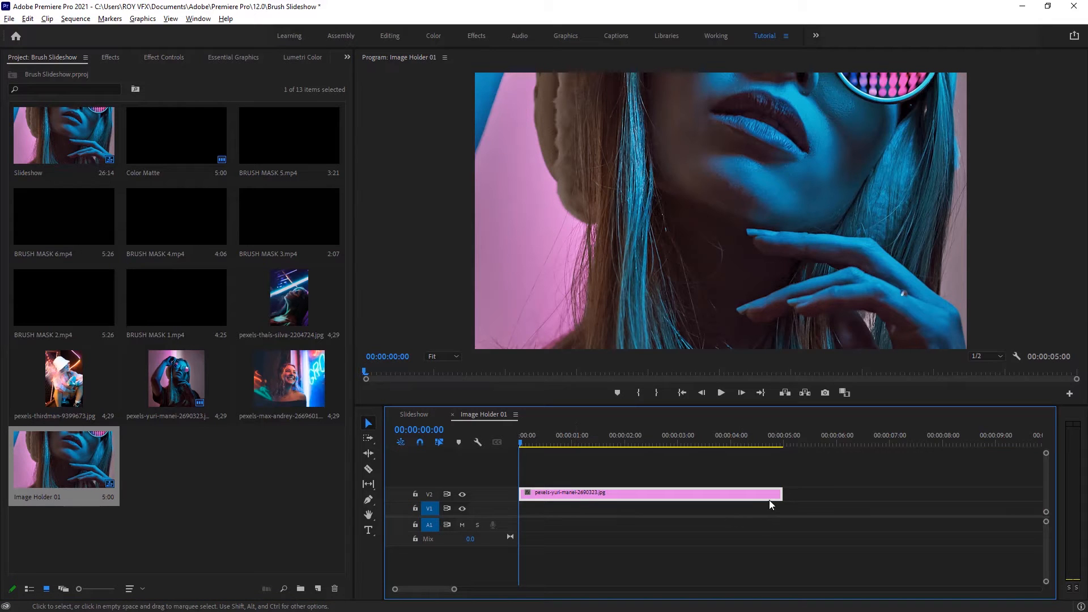
Lengthen the portrait clip to about ten seconds and set its Scale to 54.
left_click_drag(781, 493, 1007, 493)
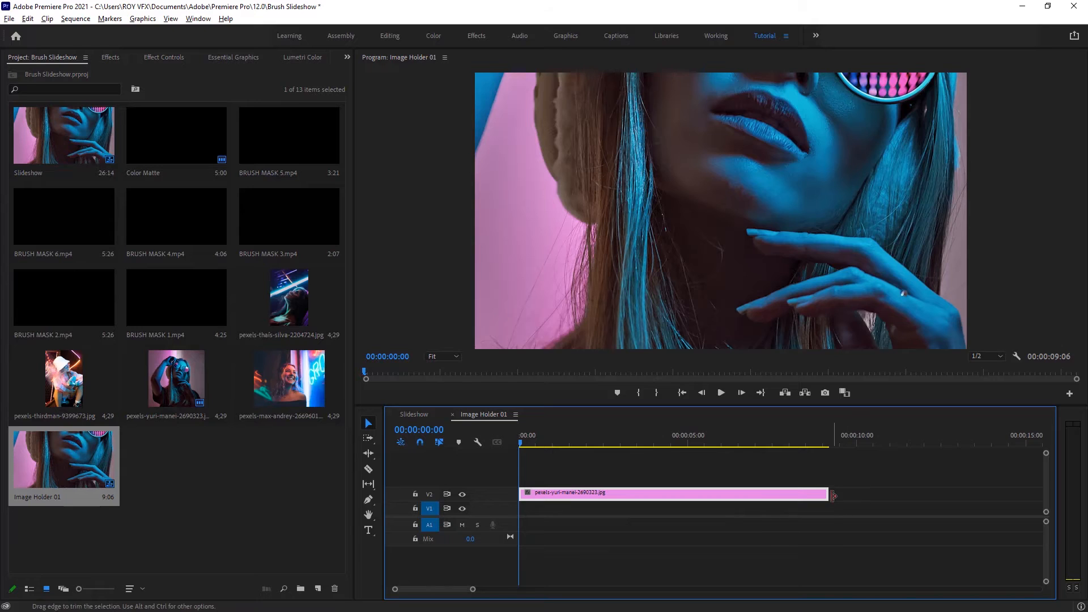
left_click_drag(831, 494, 853, 494)
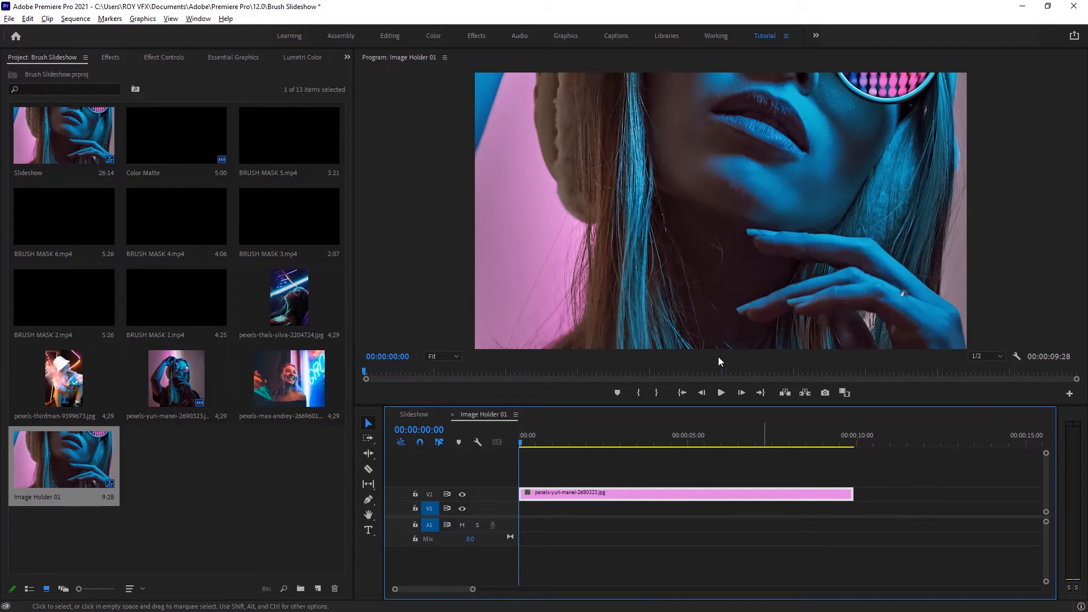
left_click(164, 56)
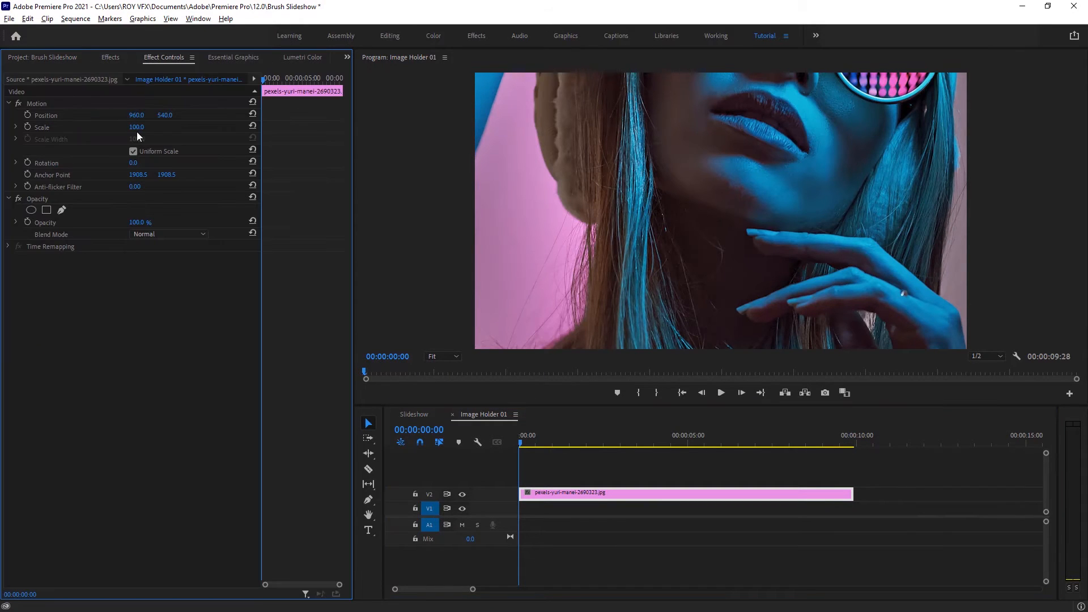
left_click_drag(136, 126, 136, 126)
type("54")
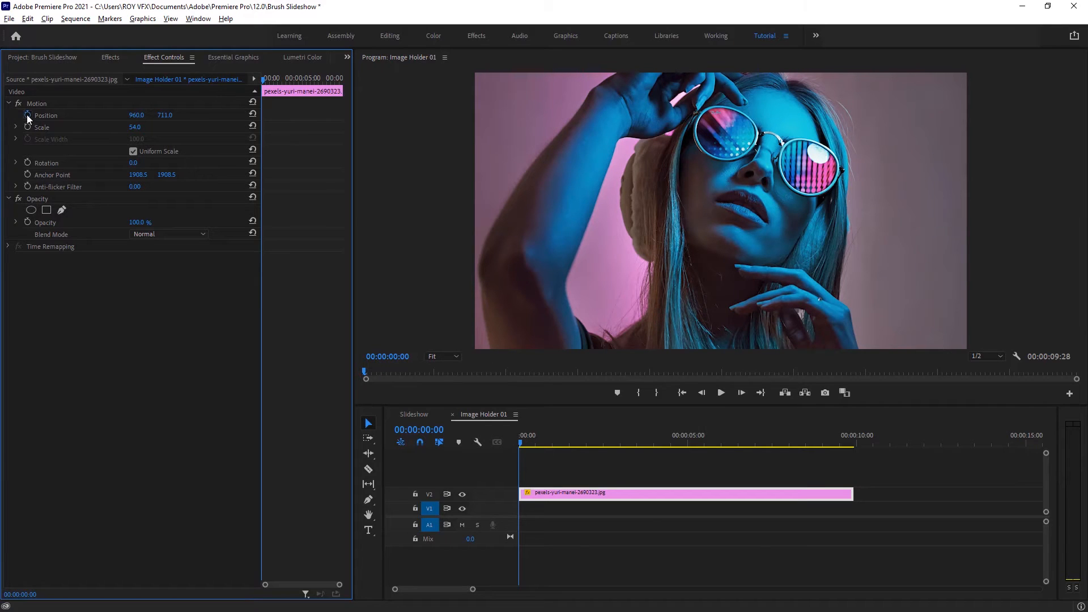
Add Position and Scale keyframes to animate the portrait, then return to Slideshow.
left_click(42, 127)
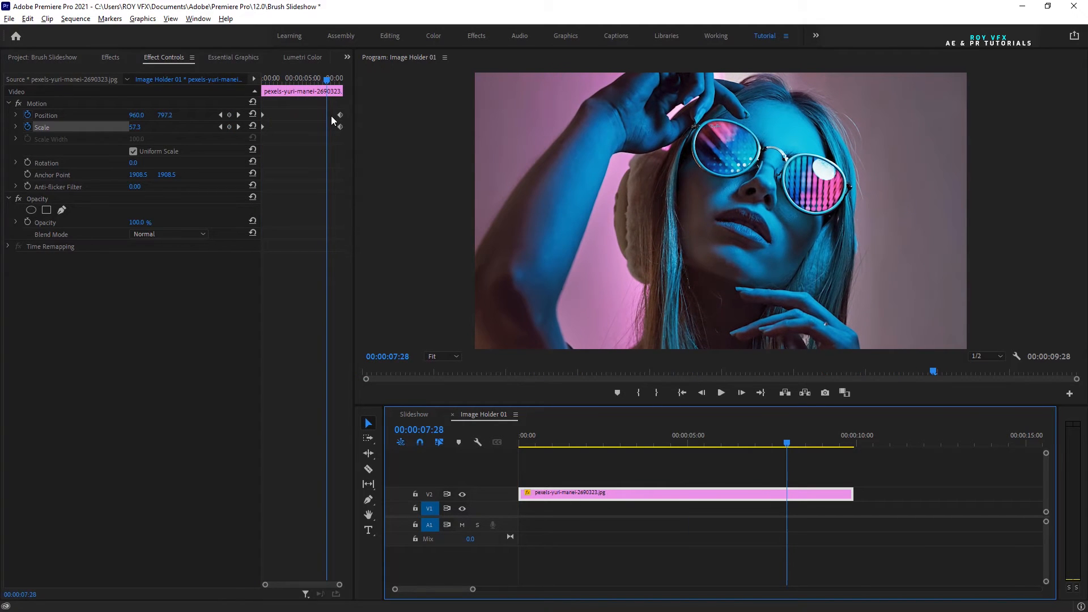
right_click(340, 114)
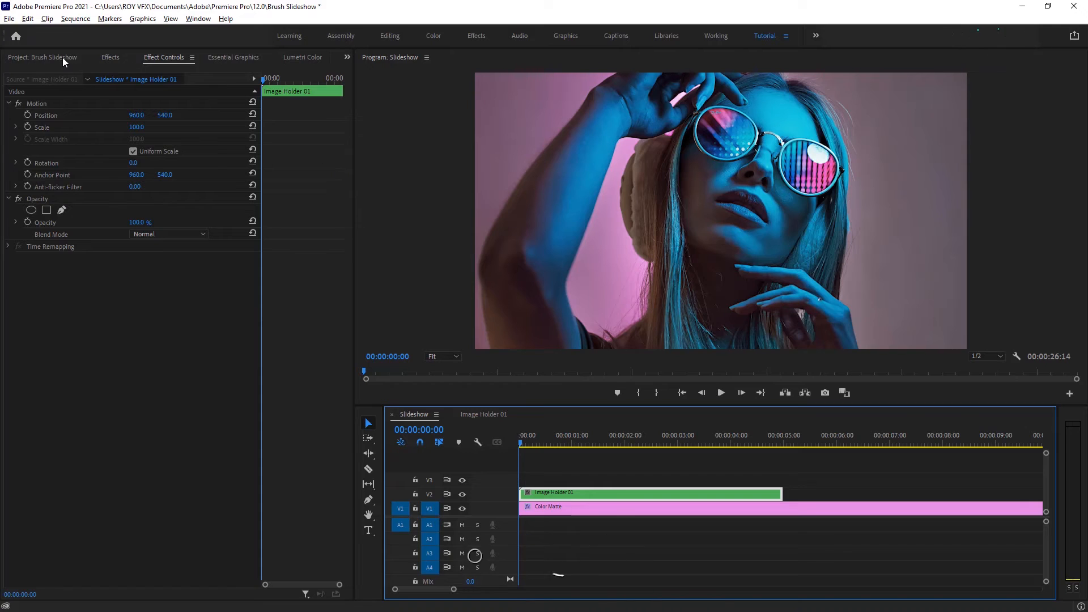
left_click(43, 57)
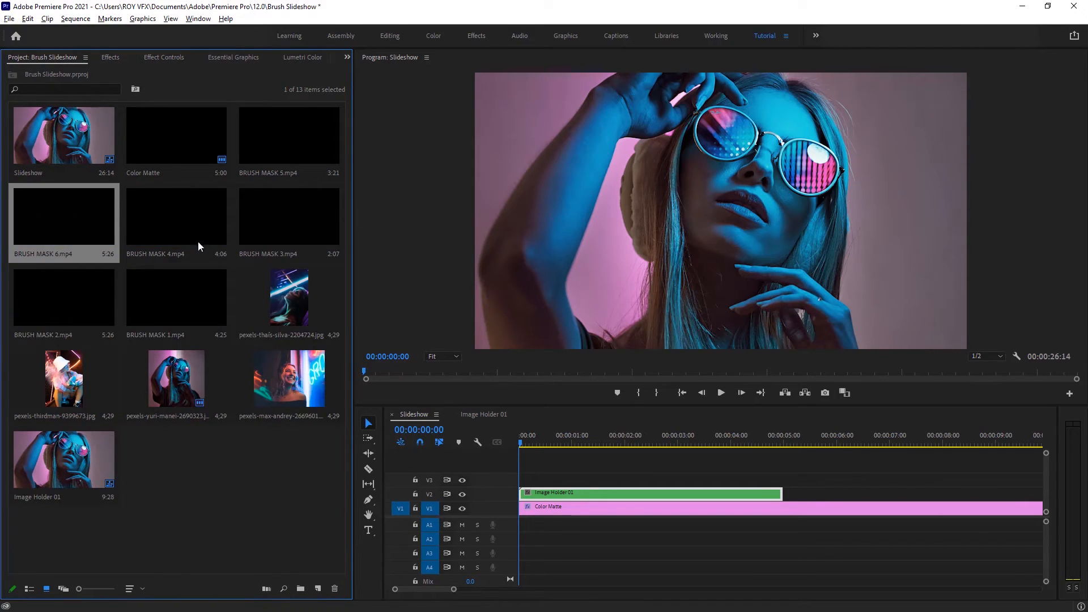
Place BRUSH MASK 1.mp4 on V3 above Image Holder 01 and scrub to the visible stroke.
left_click(176, 135)
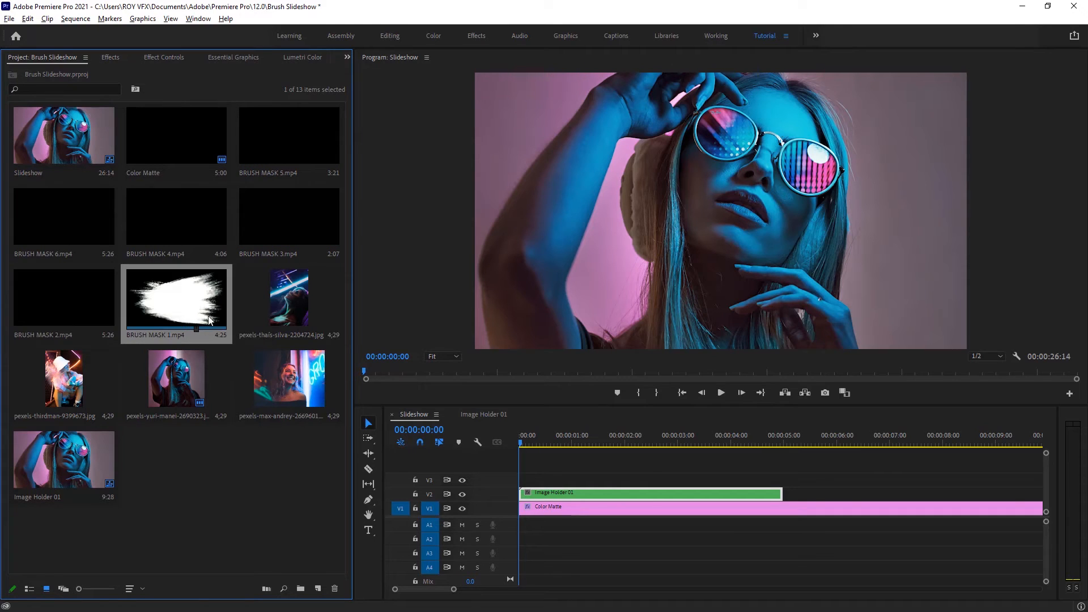
left_click_drag(176, 303, 646, 479)
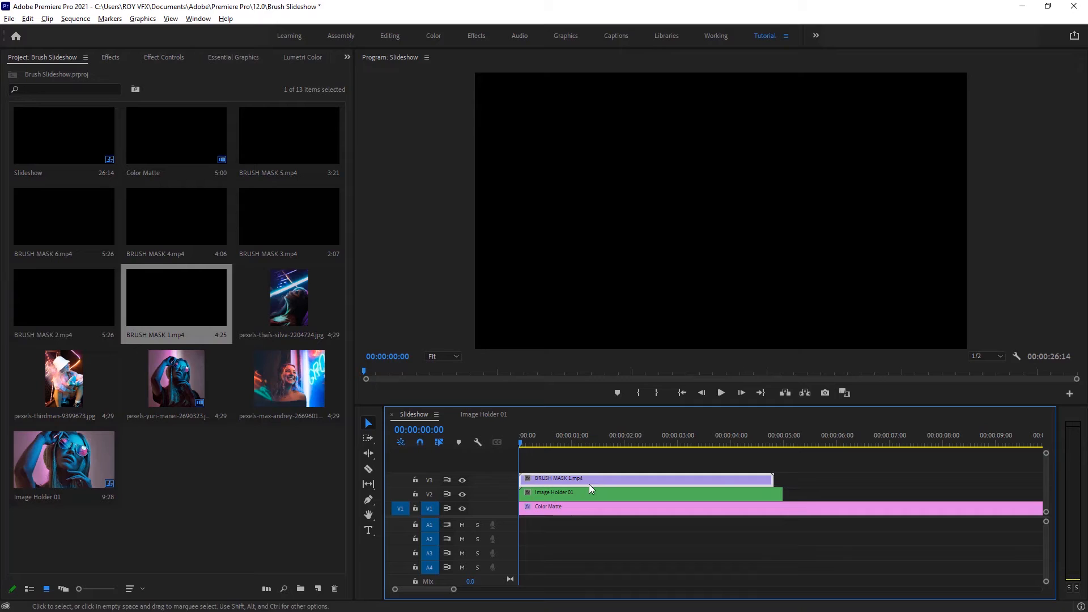
left_click(644, 435)
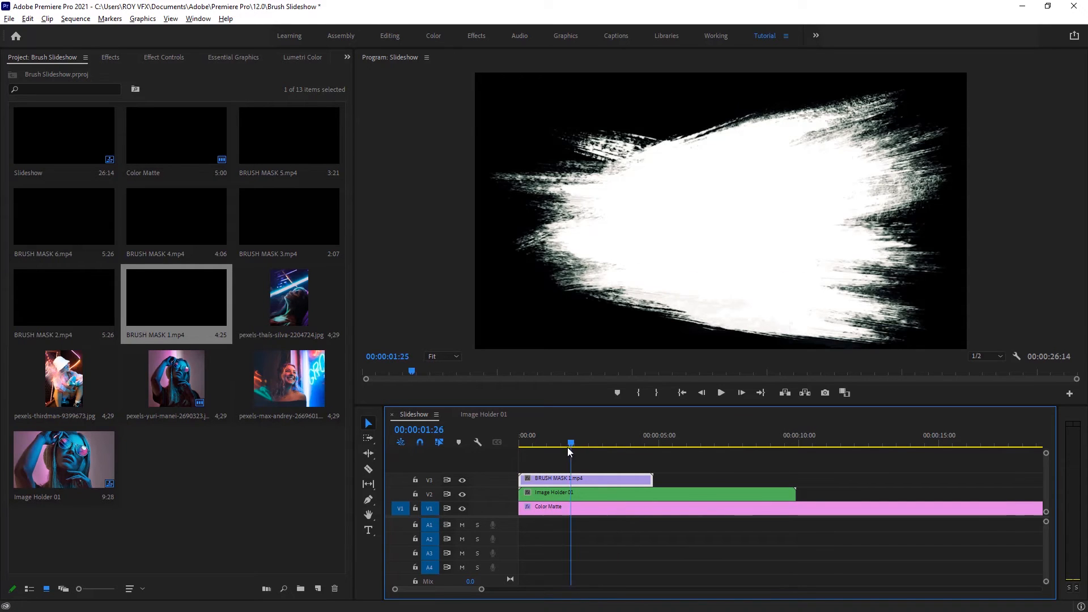
left_click(587, 443)
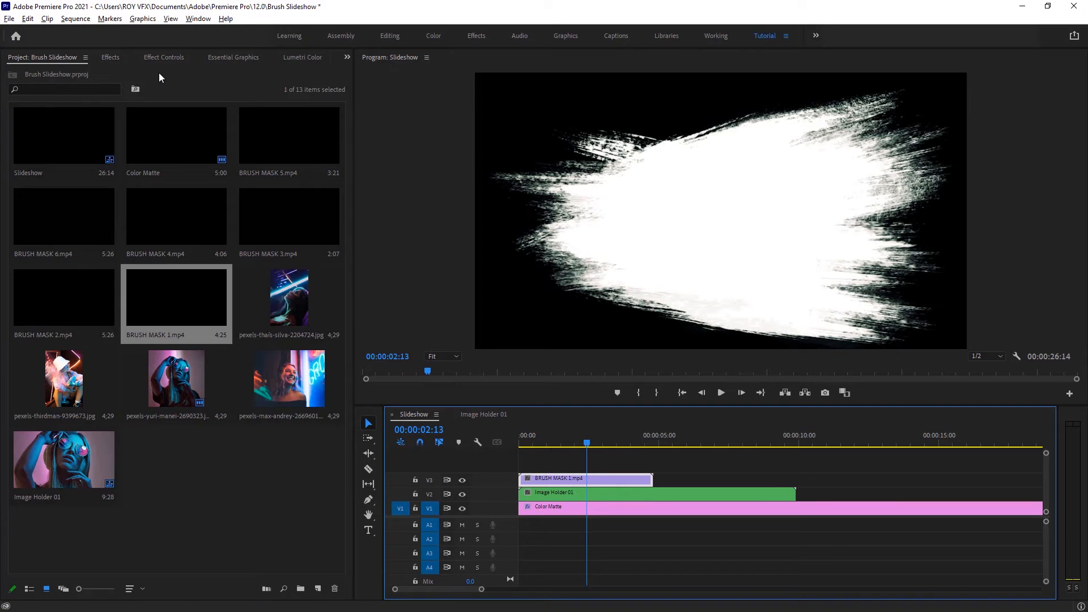
Apply Track Matte Key to Image Holder 01, using the Video 3 brush clip as luma matte.
left_click(656, 493)
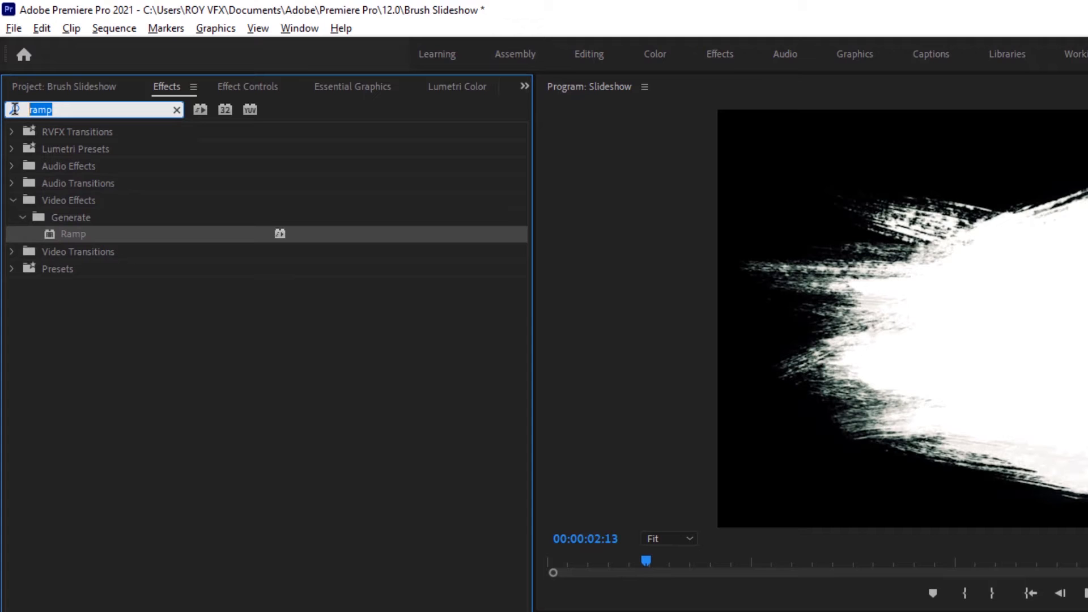
type("trackmatte")
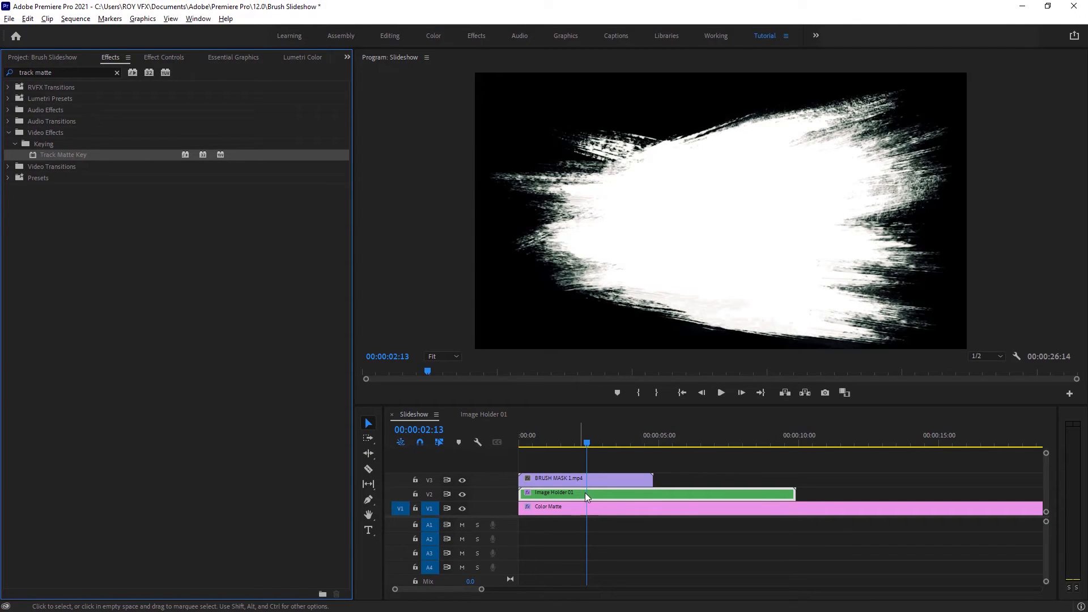
left_click(163, 57)
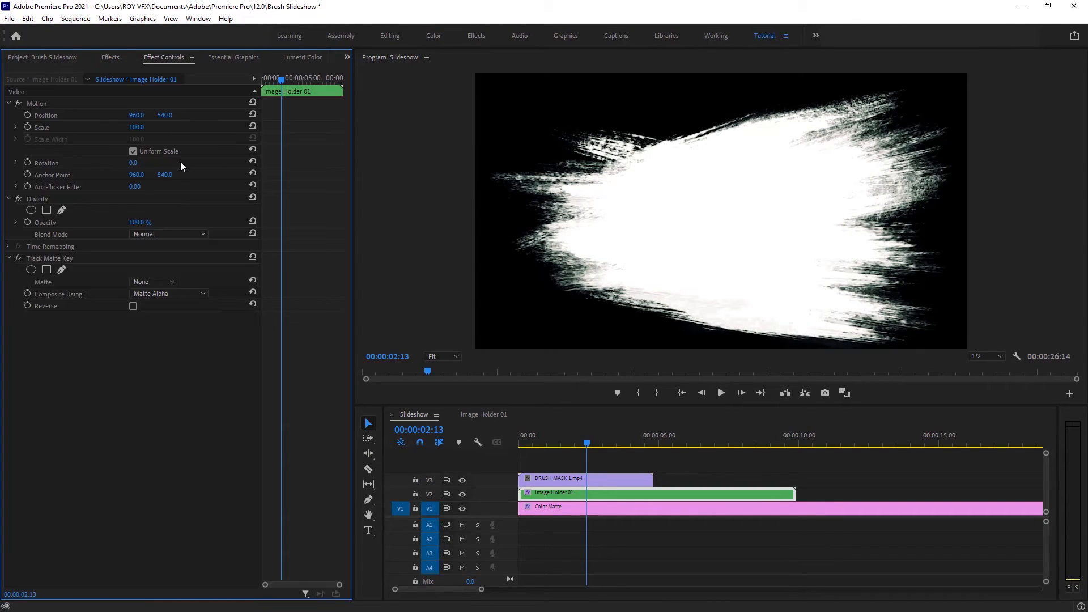
mouse_move(166, 294)
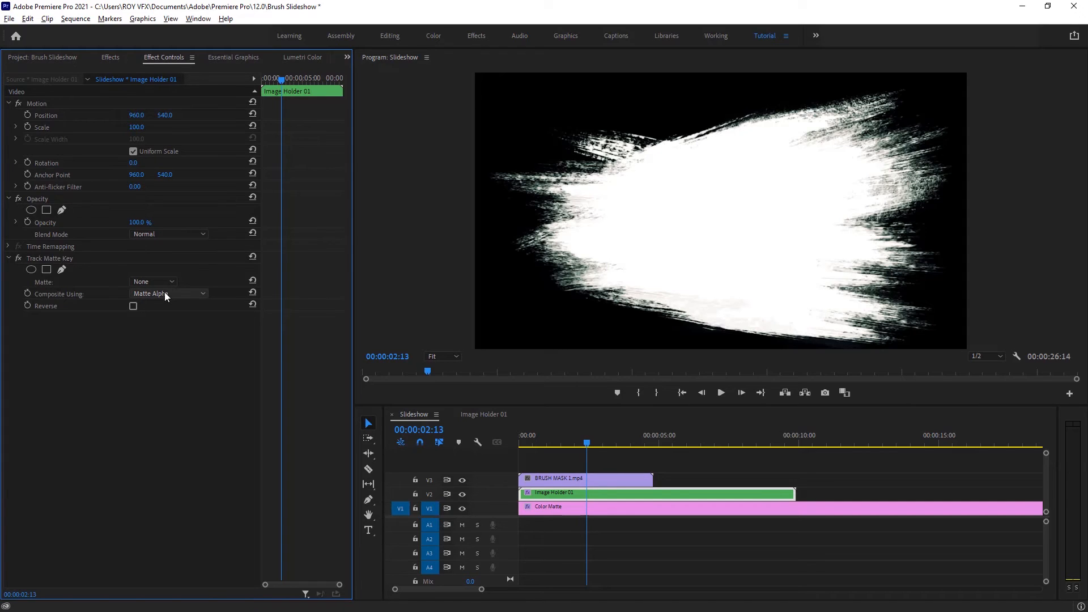
left_click(171, 282)
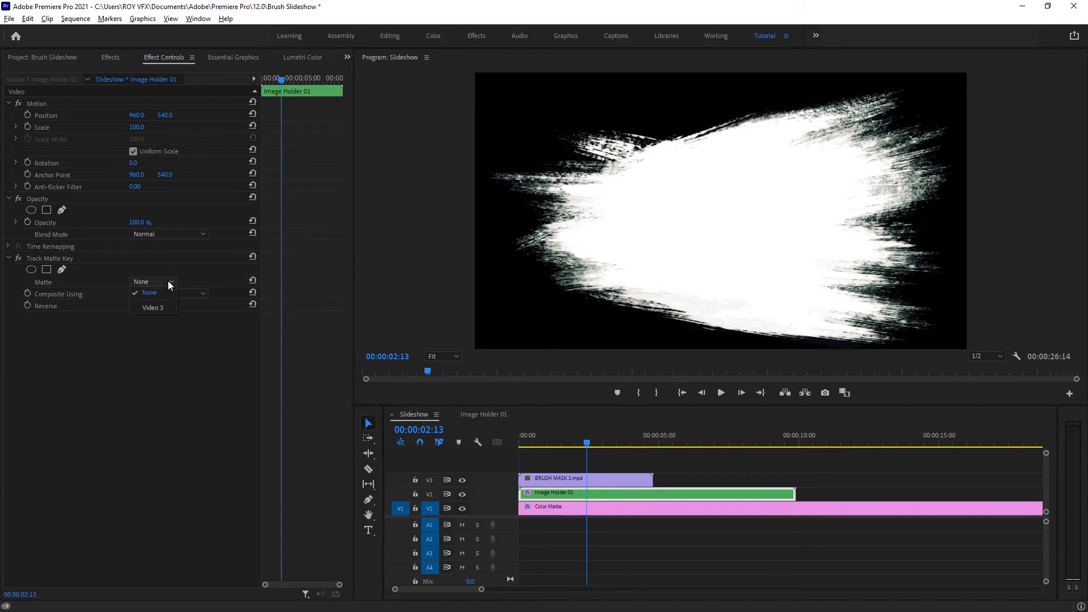
left_click(150, 294)
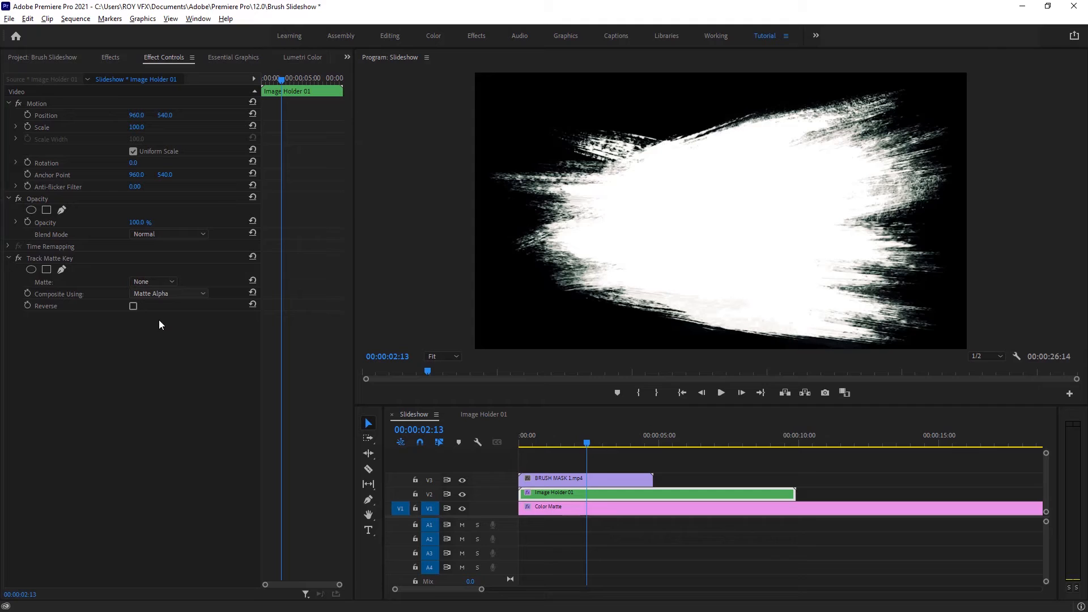
left_click(152, 282)
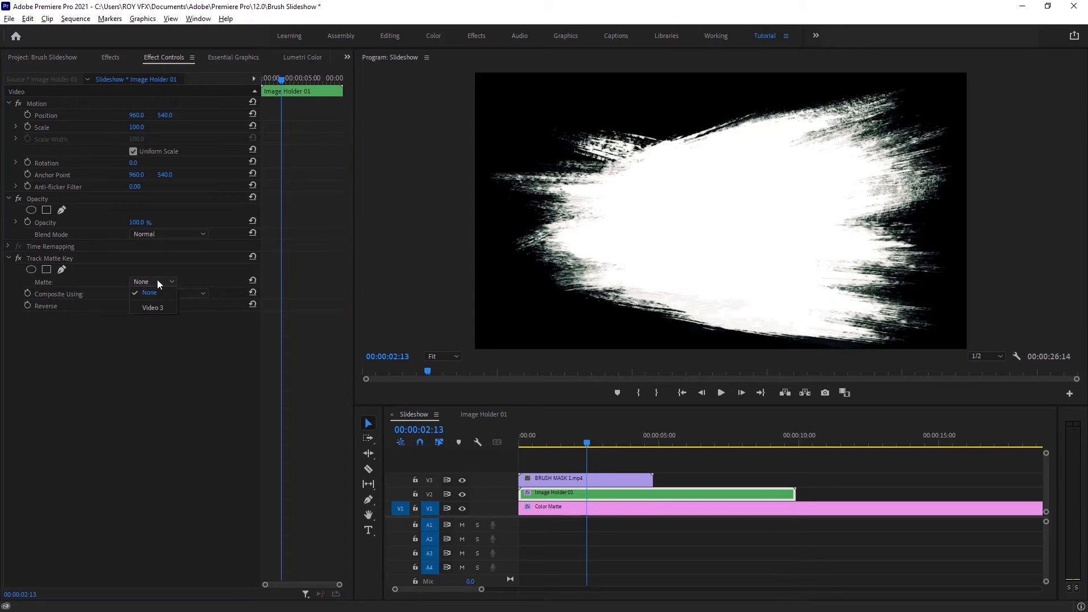
left_click(152, 307)
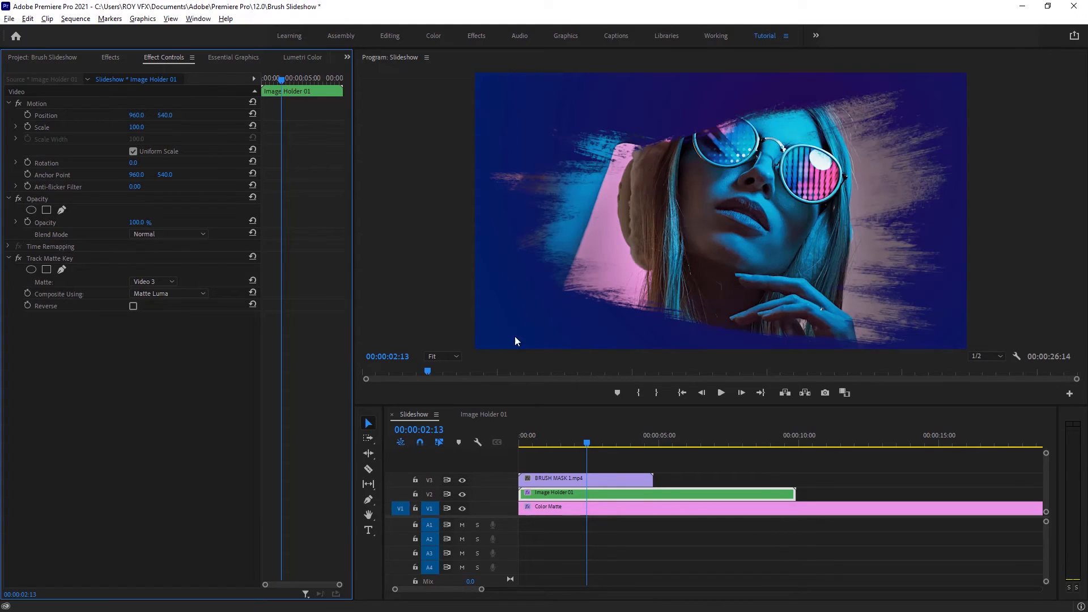
Trim the BRUSH MASK 1 and Image Holder 01 clips to end at the playhead.
left_click(585, 479)
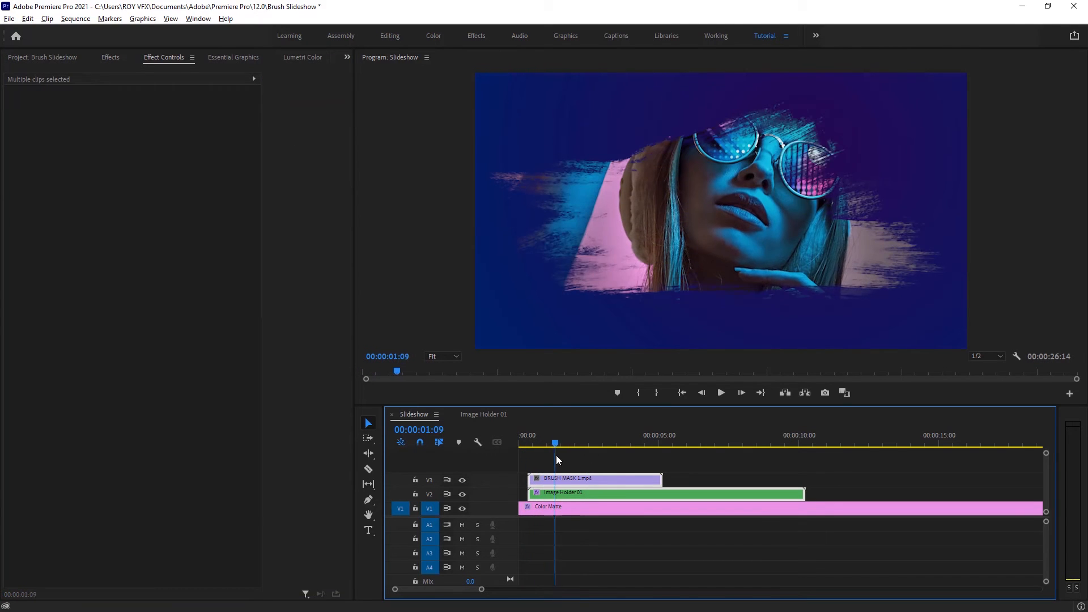
left_click(626, 442)
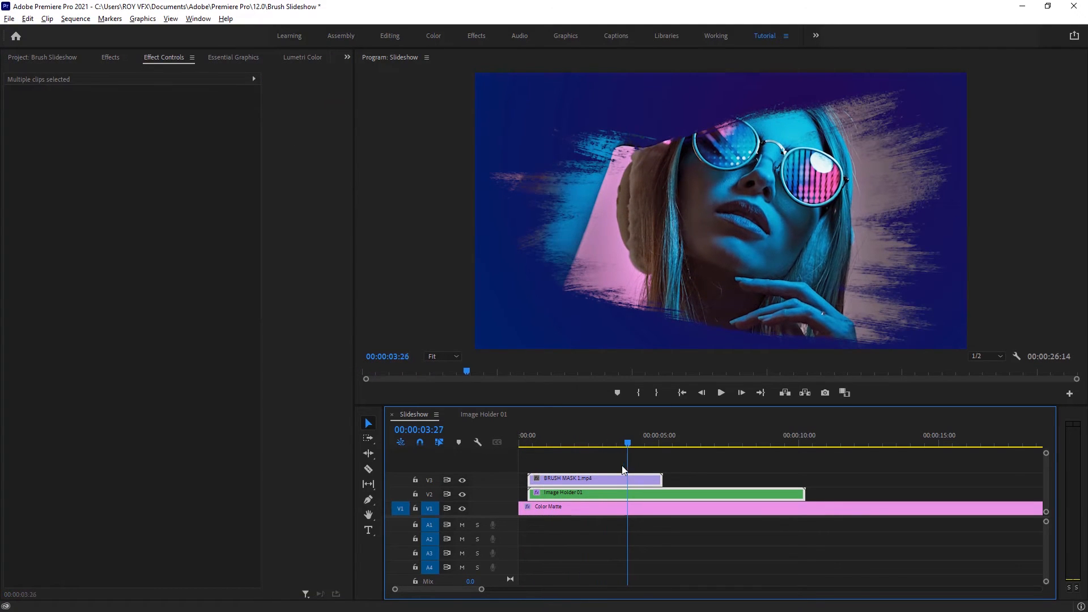
left_click(565, 443)
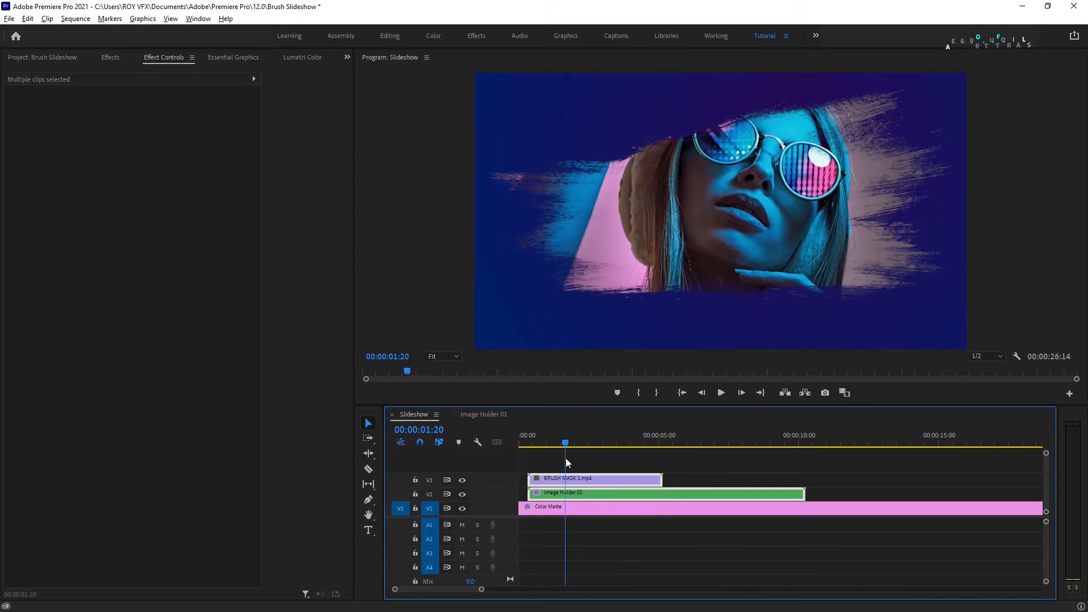
left_click(617, 442)
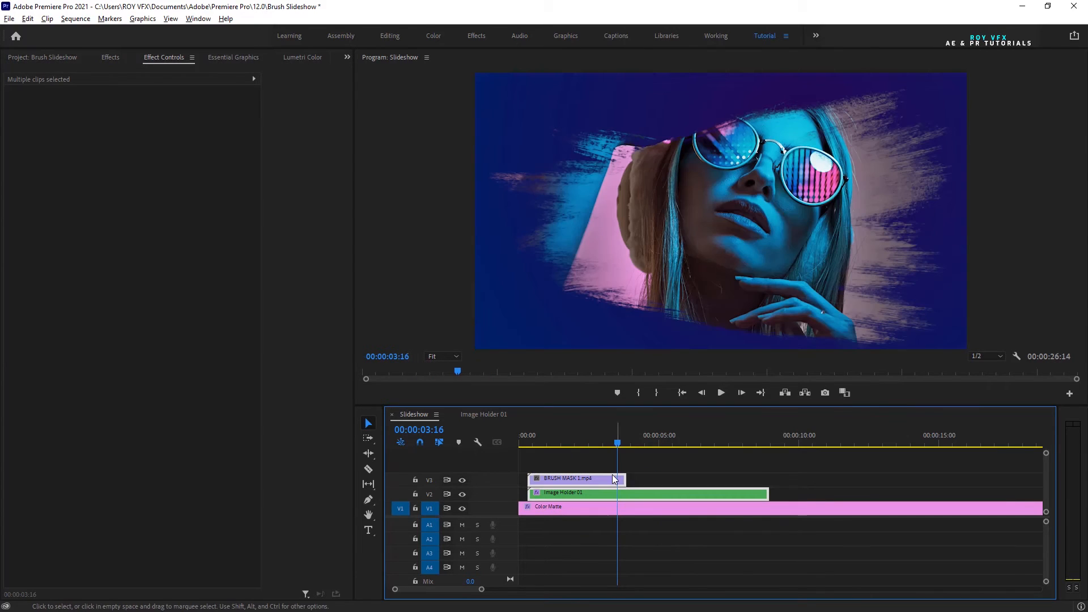
left_click(576, 479)
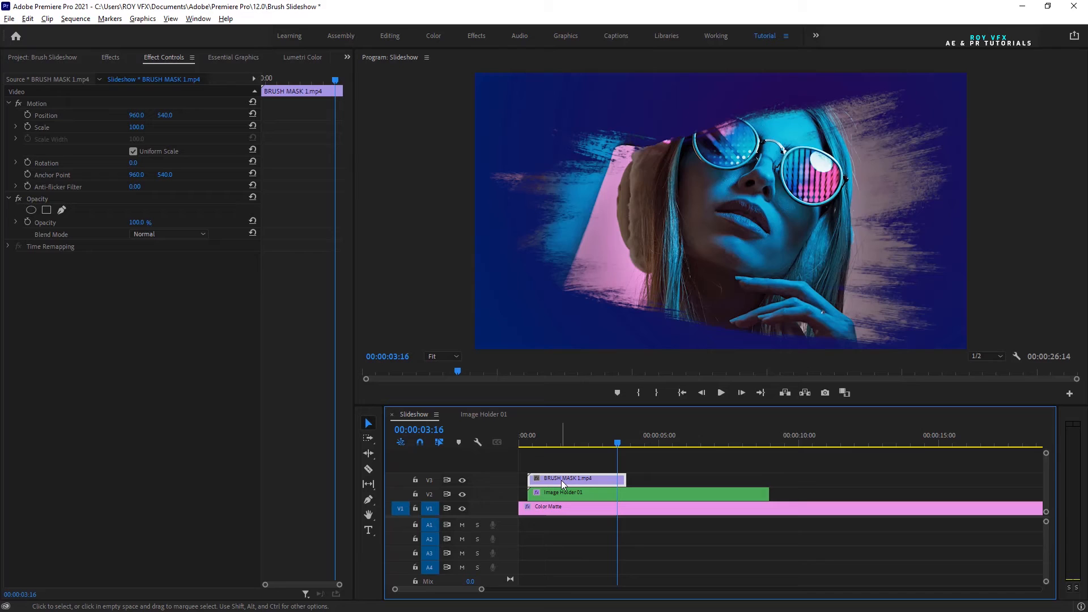
Duplicate BRUSH MASK 1 right after the original and give the copy Reverse Speed.
left_click_drag(575, 479, 701, 479)
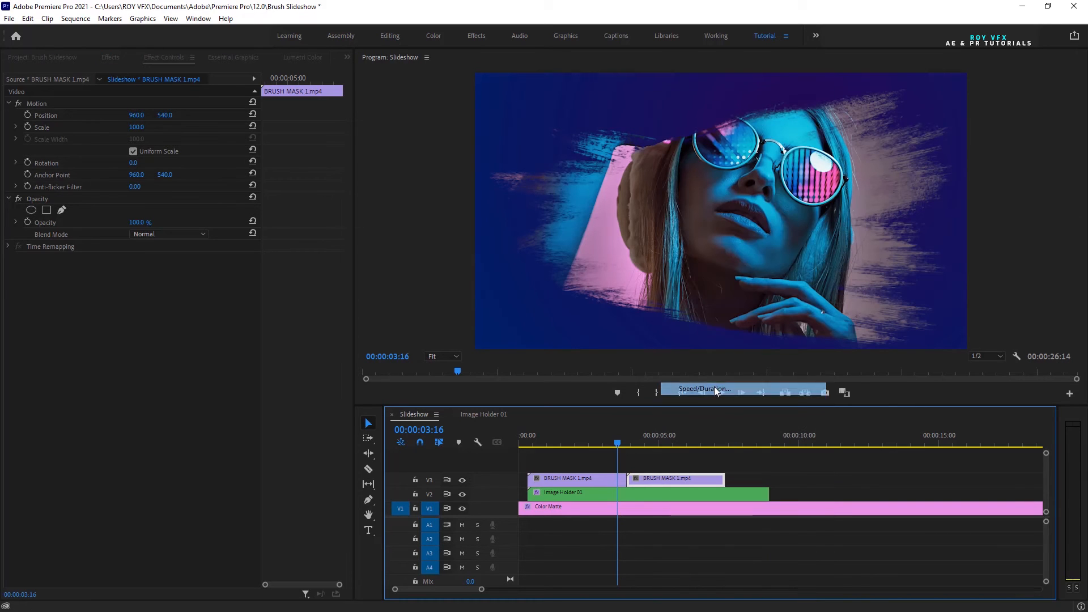
left_click(705, 389)
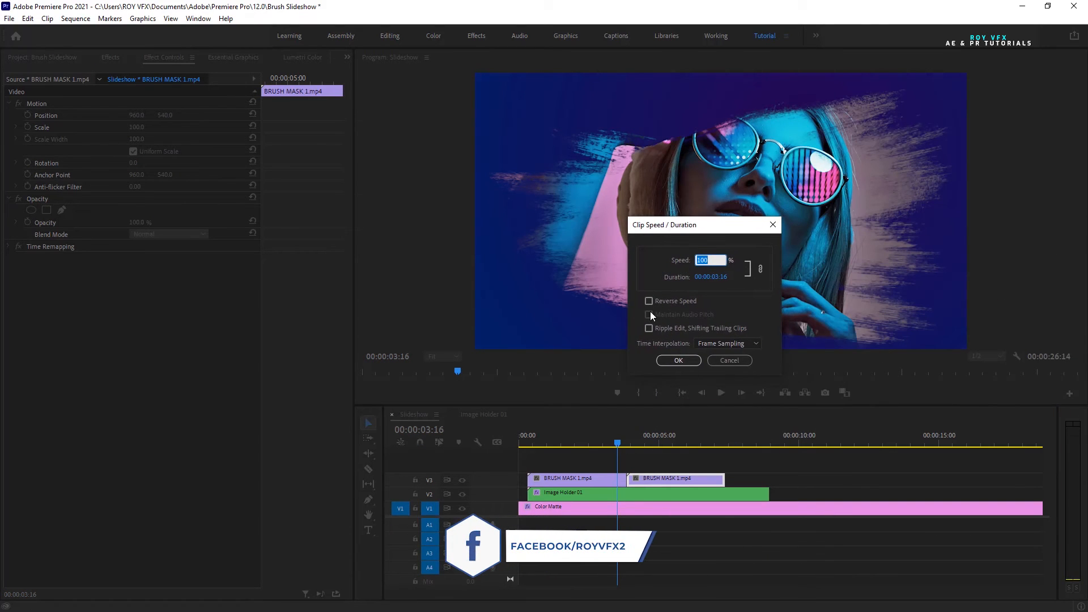
left_click(649, 301)
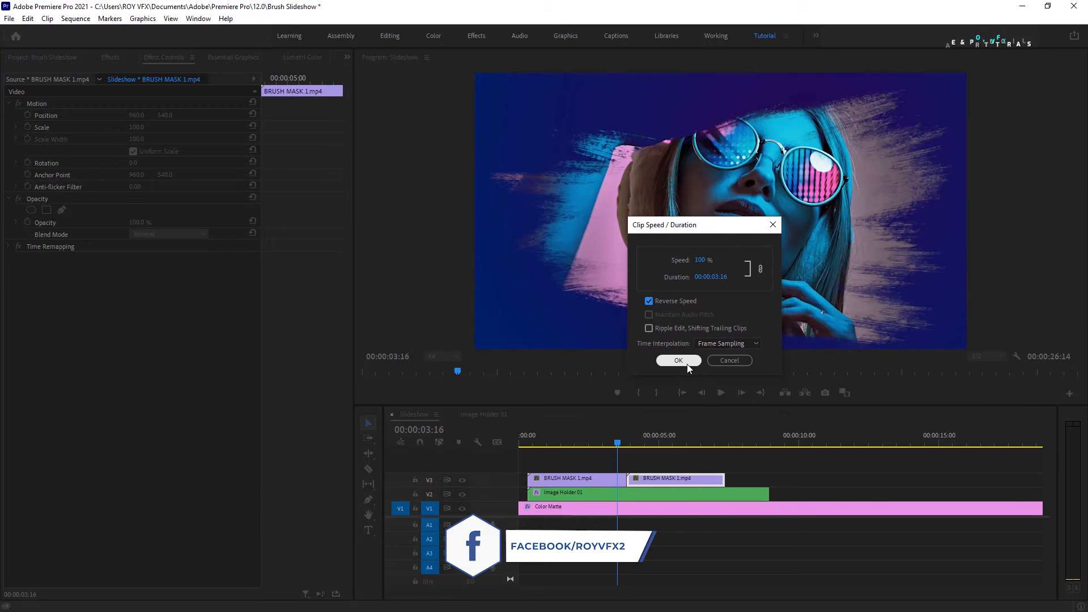
left_click(677, 360)
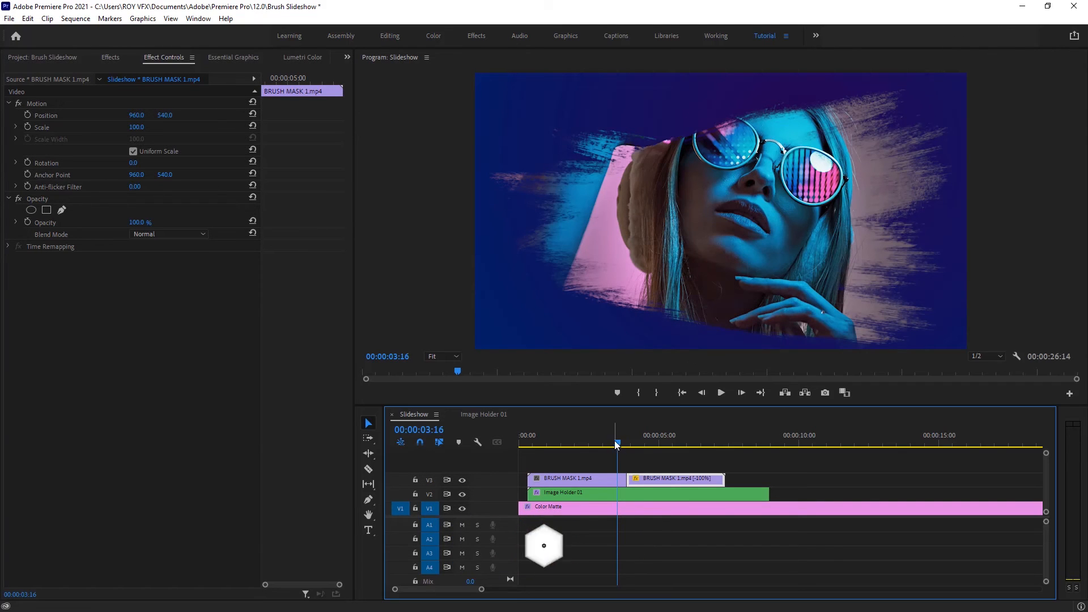
Preview the brush reveal and reversed brush-out from near the start.
left_click(727, 442)
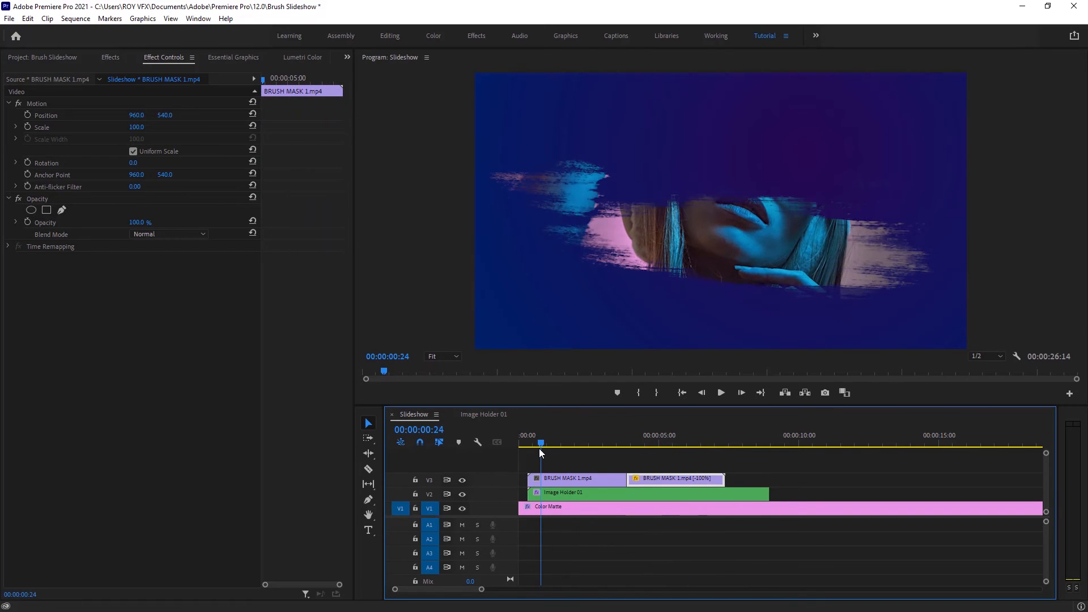
left_click(720, 392)
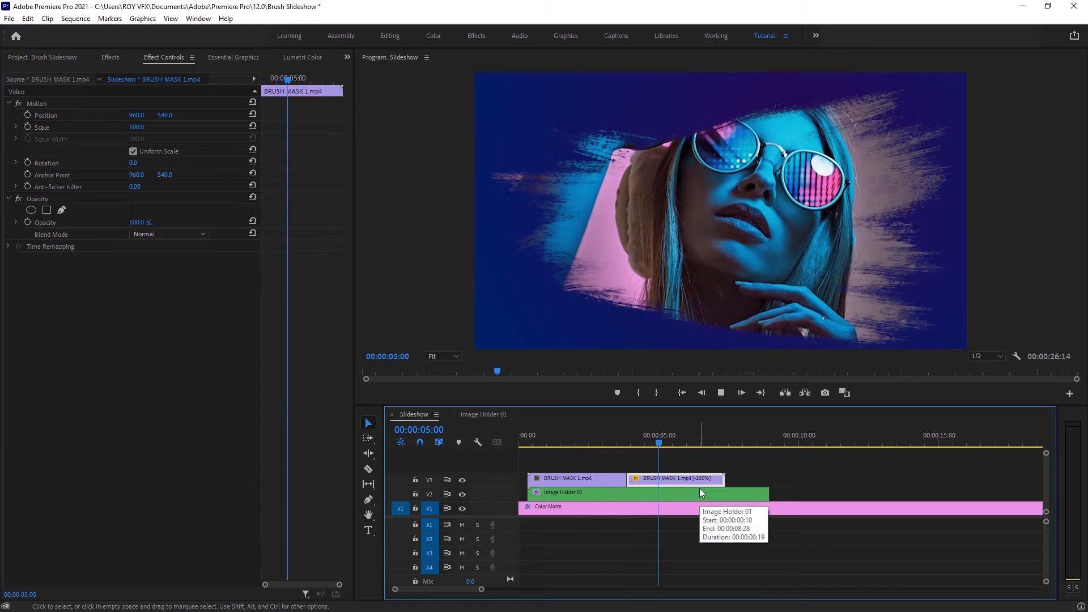
left_click(708, 443)
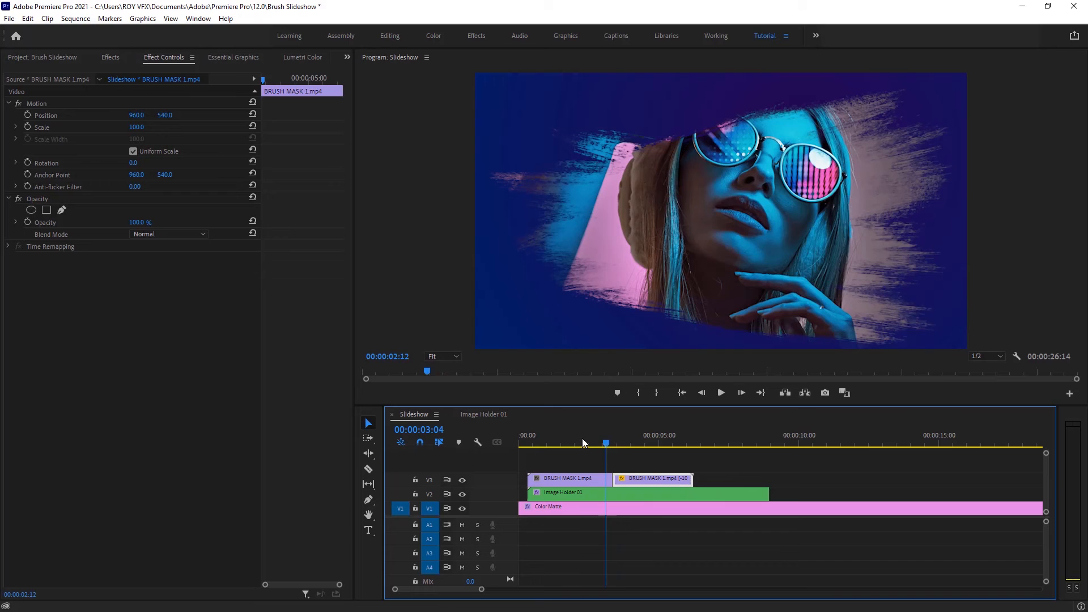
Shorten Image Holder 01 so it ends where the brush clips end.
left_click_drag(606, 442, 672, 442)
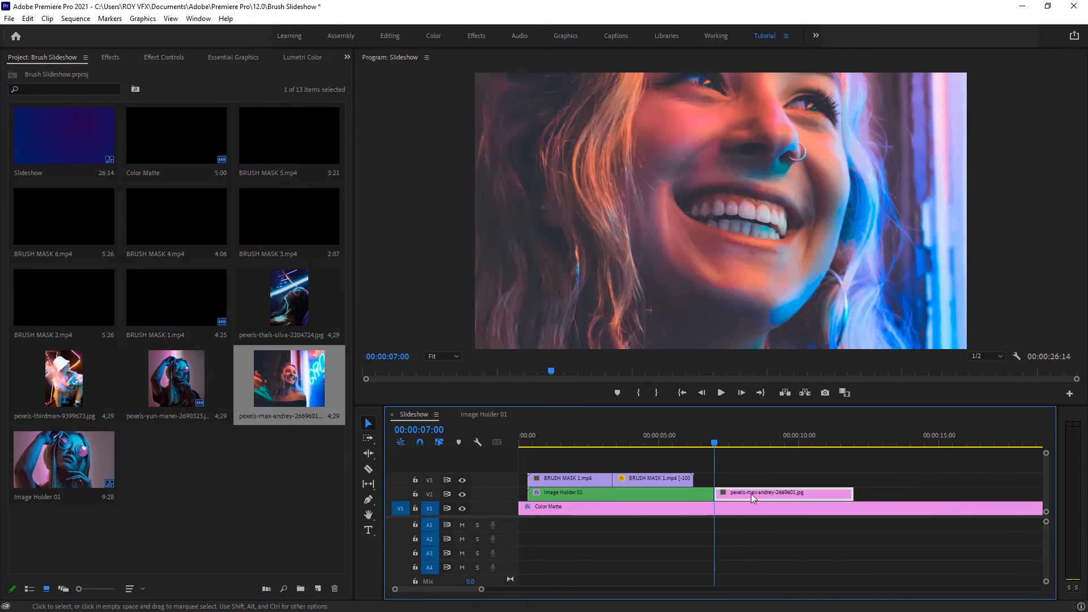
Nest the smiling portrait photo as a sequence named 'Image holder 02'.
right_click(749, 497)
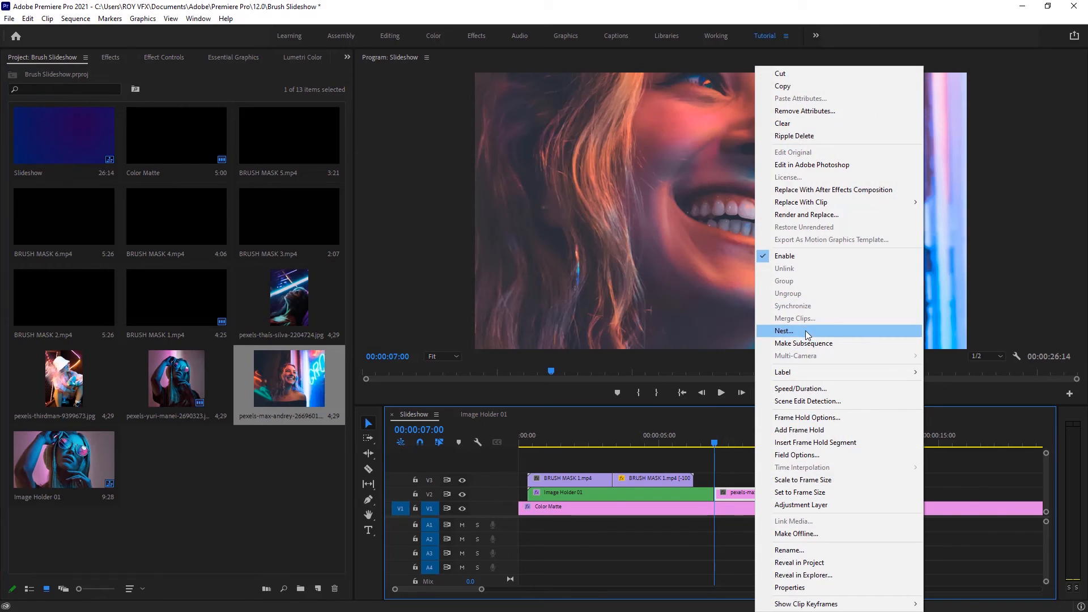
left_click(783, 331)
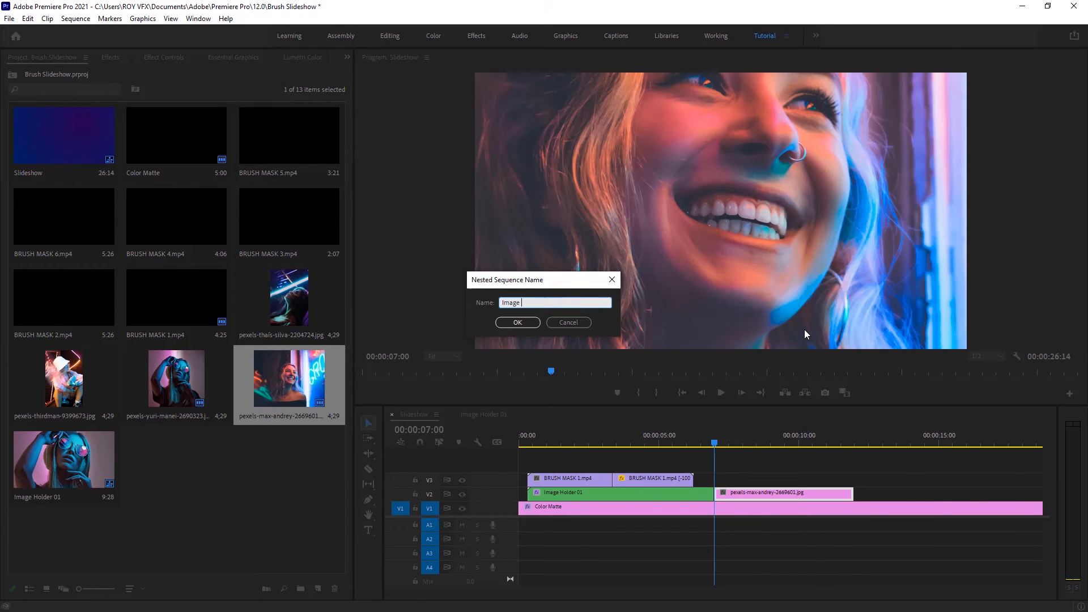
left_click(517, 321)
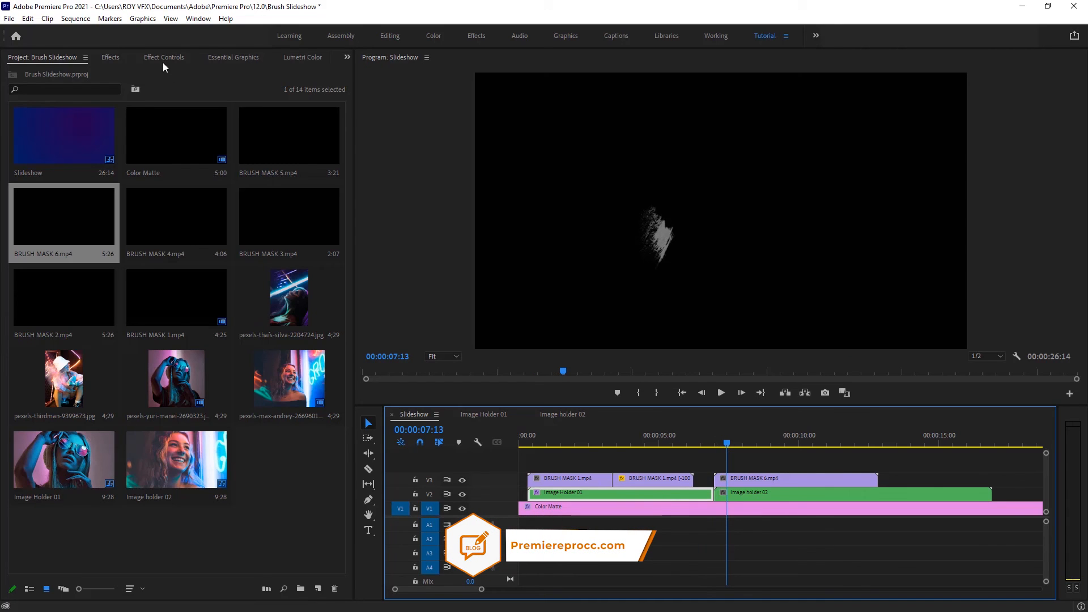
Copy Image Holder 01's Track Matte Key onto Image holder 02 and scrub to verify.
left_click(163, 57)
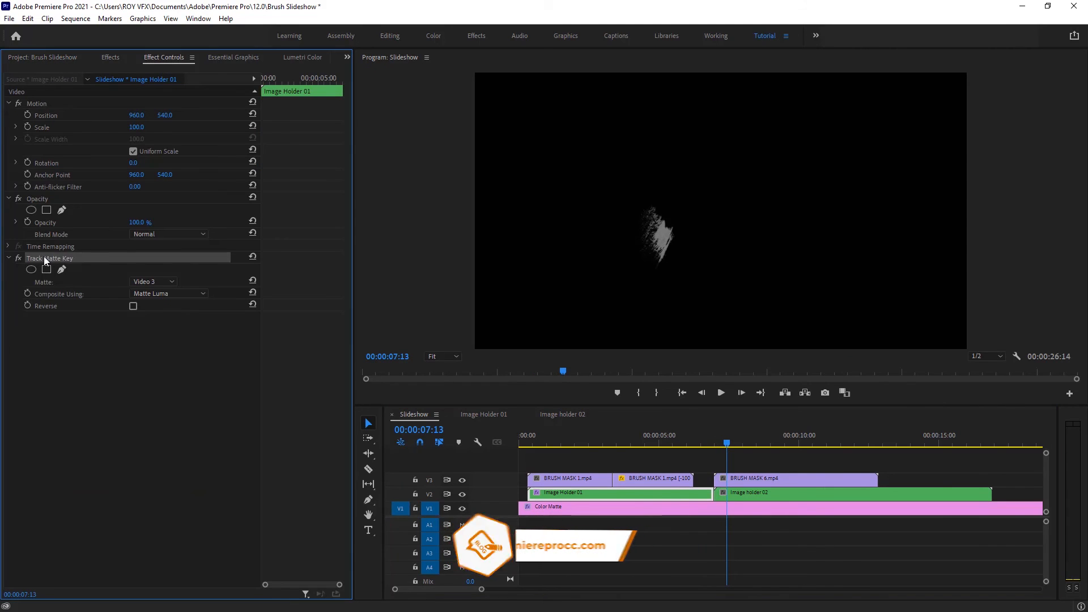
left_click(785, 492)
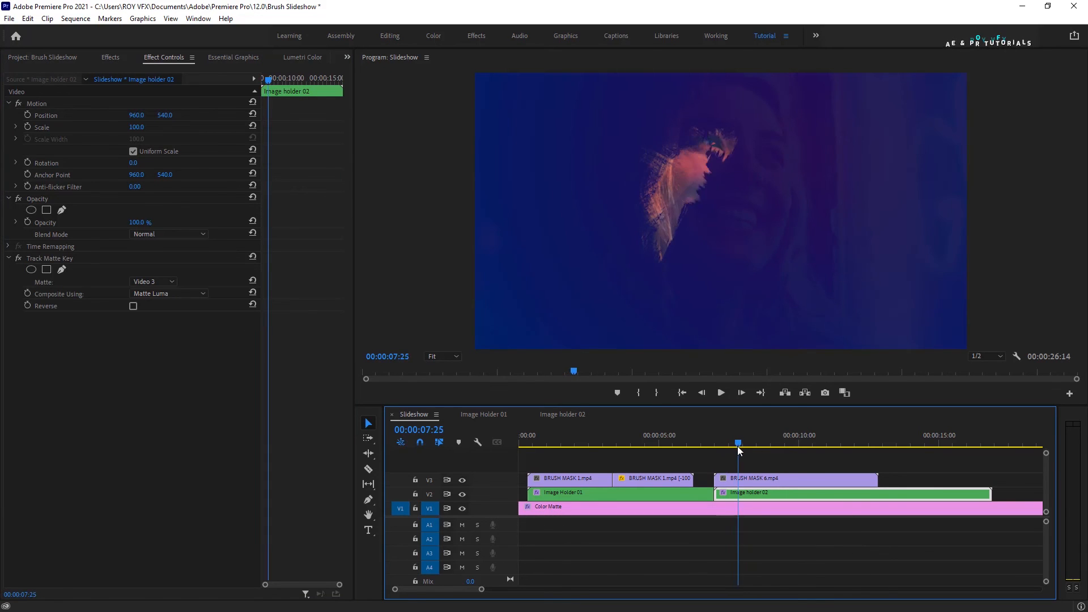
left_click(831, 443)
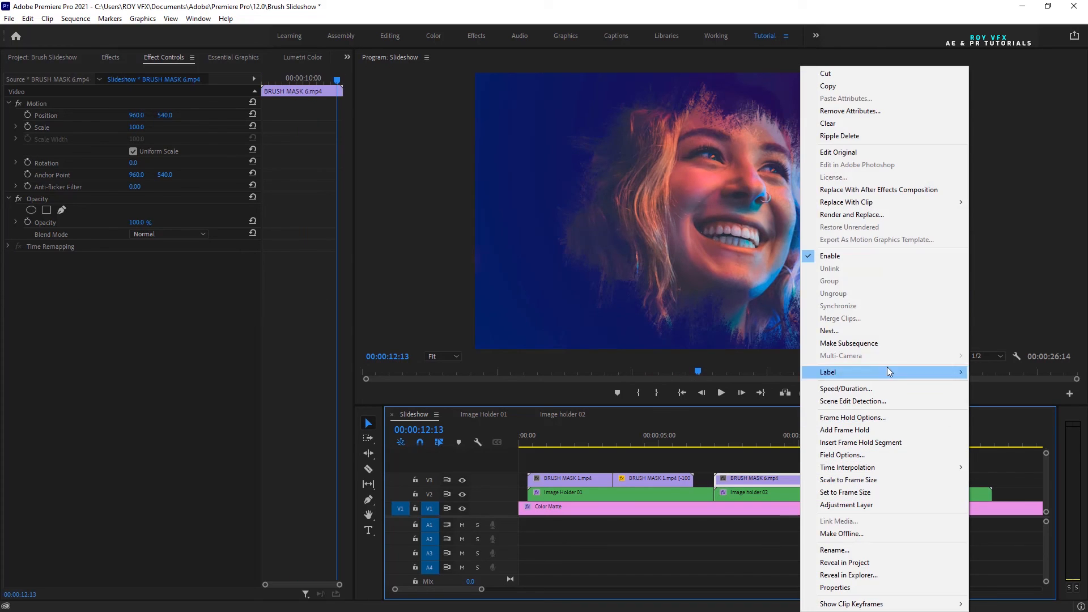
Set BRUSH MASK 6 to 150% speed.
left_click(846, 388)
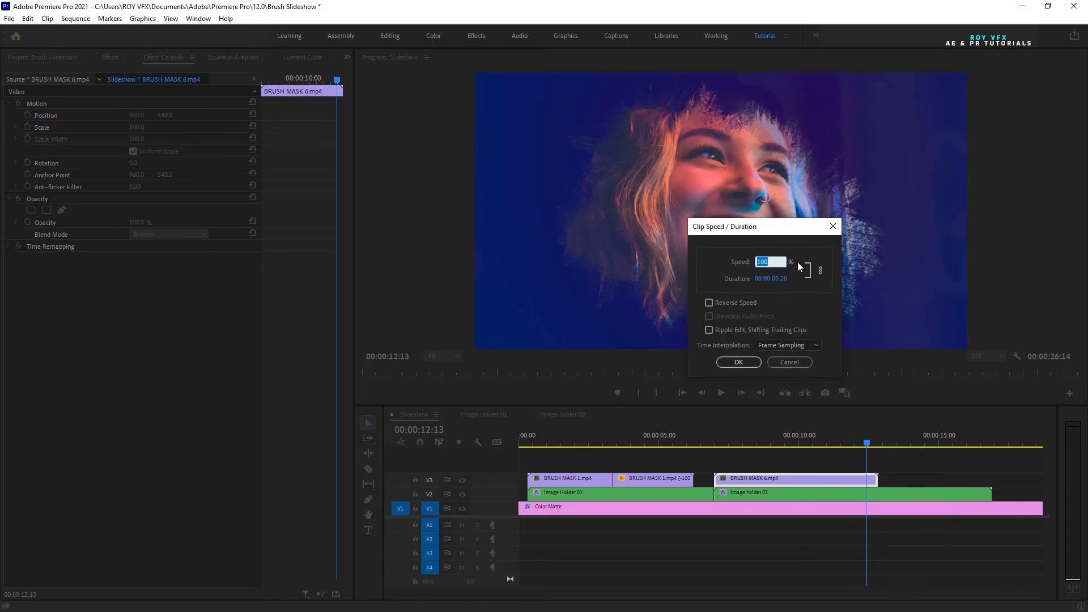
type("1")
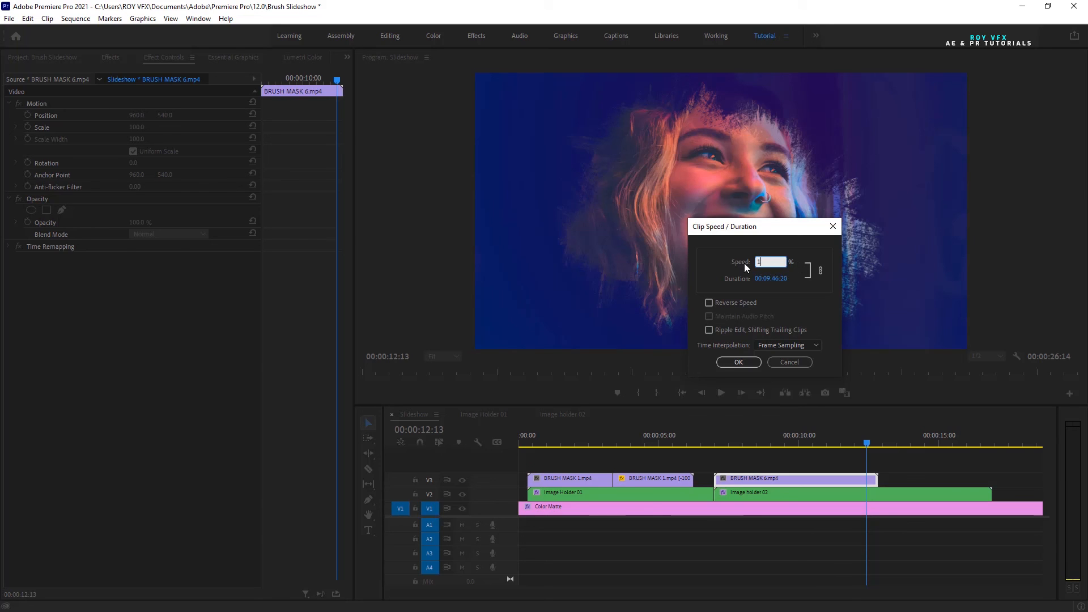
left_click(738, 362)
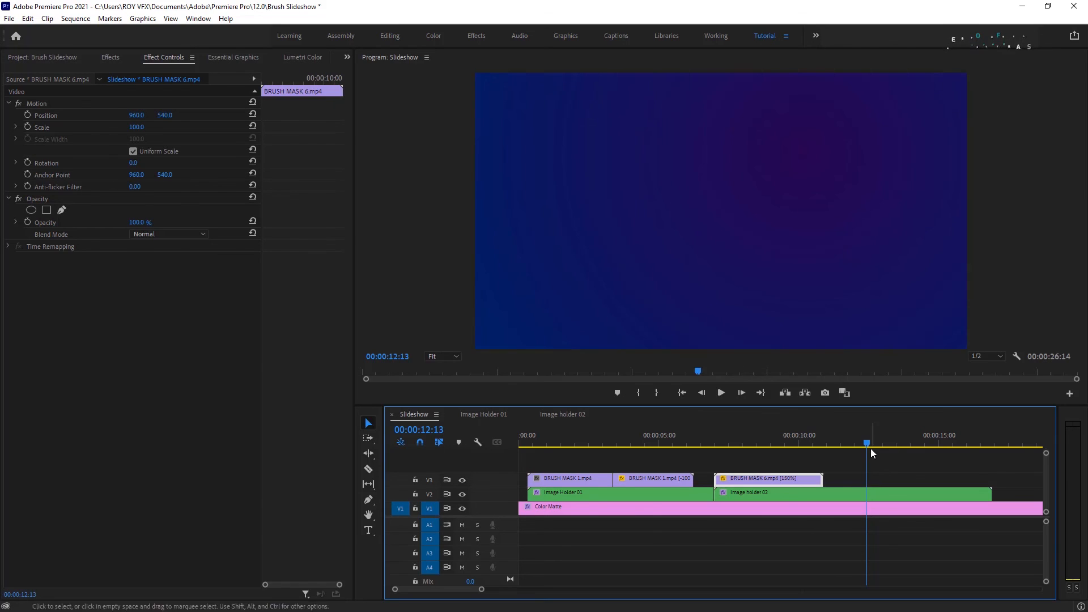
left_click(782, 435)
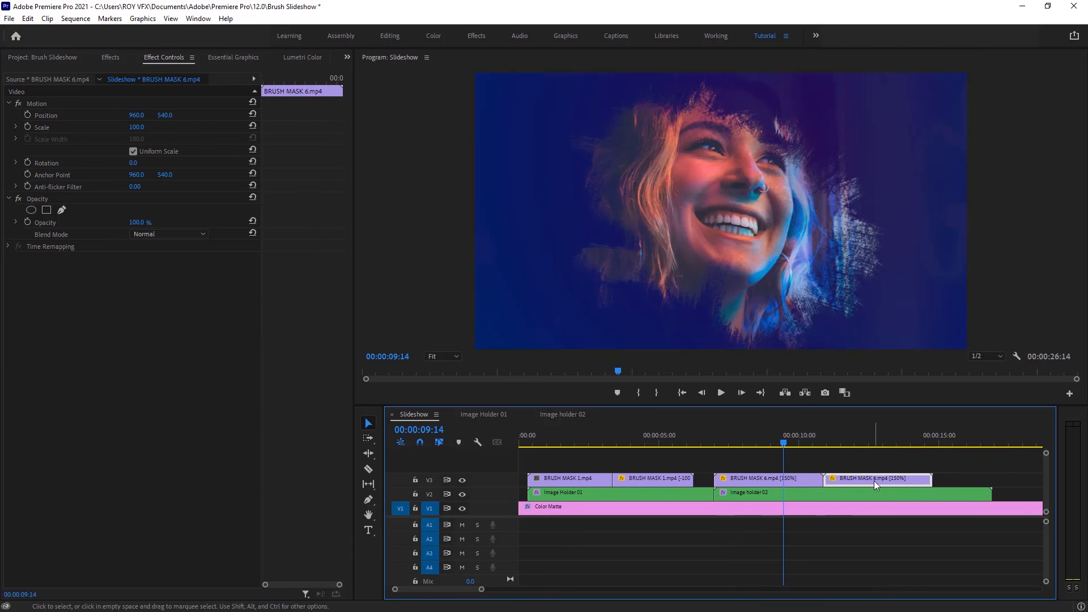
Give the brush copy Reverse Speed so it brushes the photo out.
right_click(878, 479)
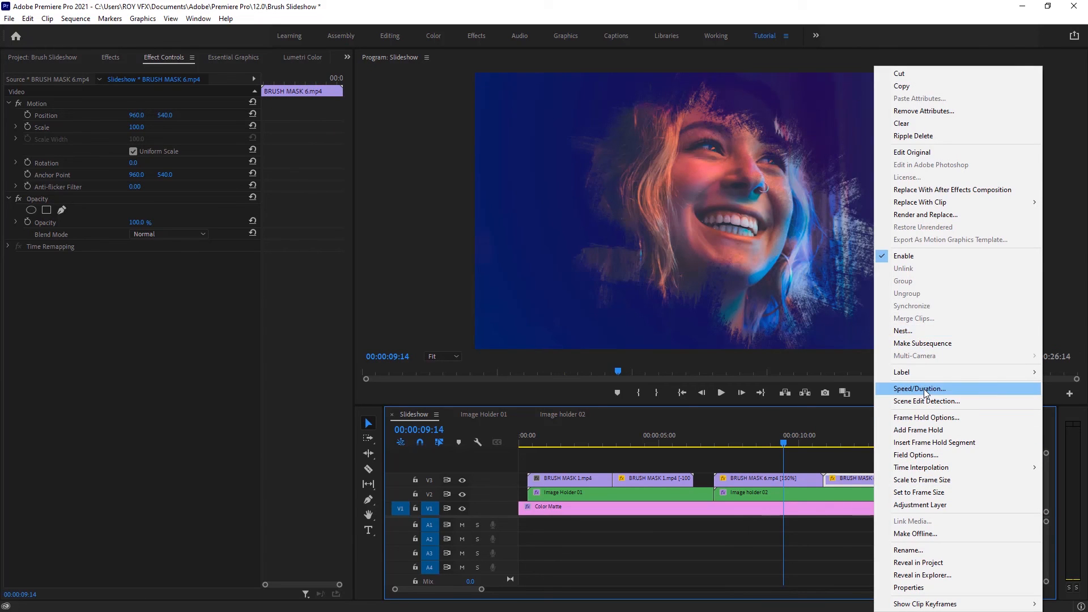
left_click(919, 389)
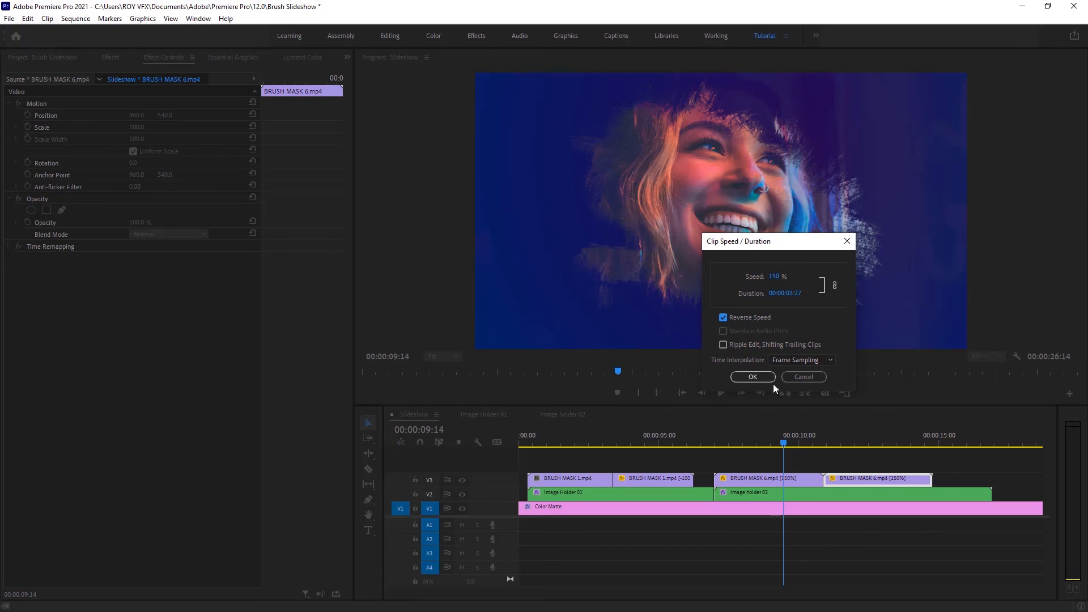
left_click(753, 377)
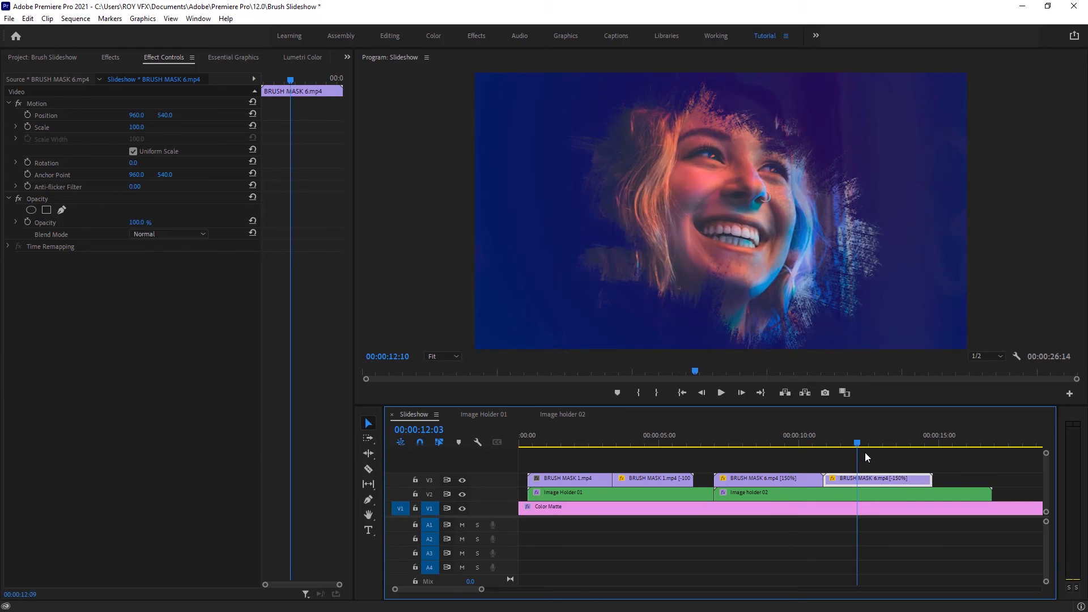
left_click(926, 445)
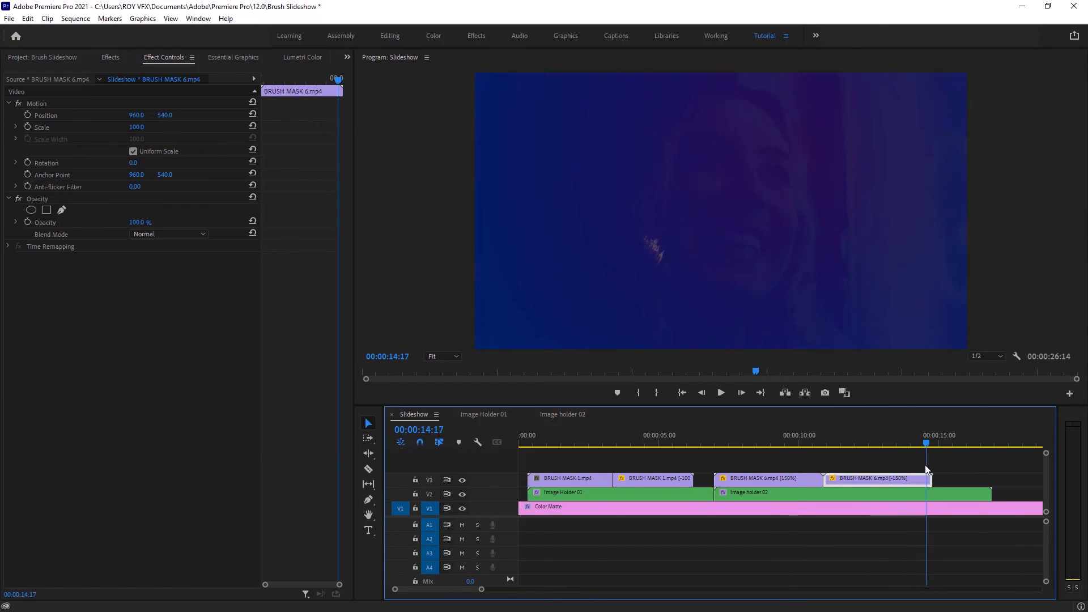
left_click(678, 436)
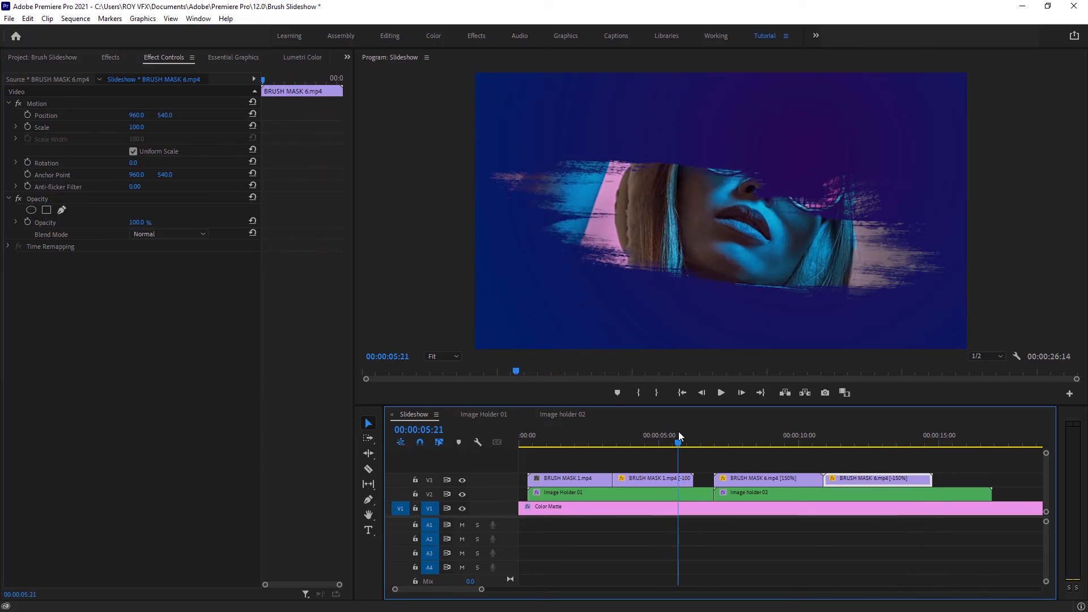
left_click(964, 442)
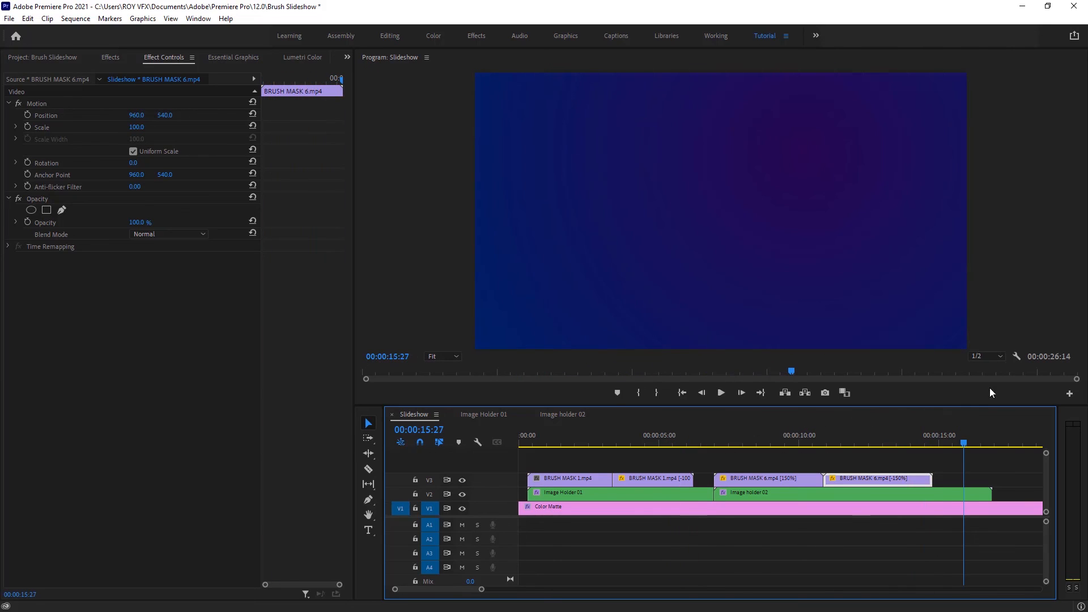